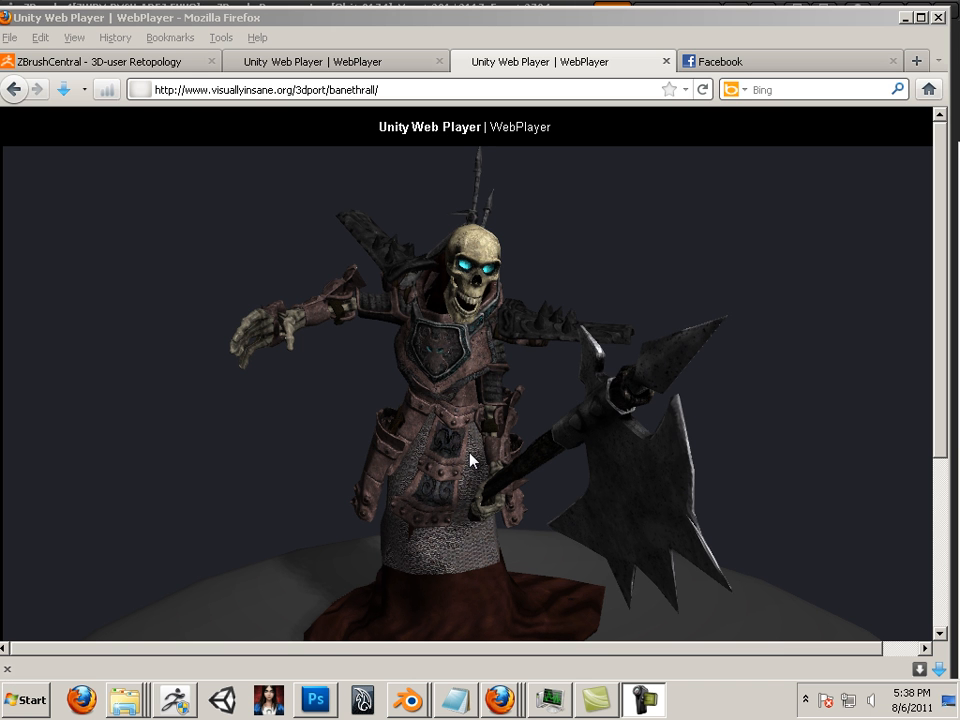
pyautogui.moveTo(481, 453)
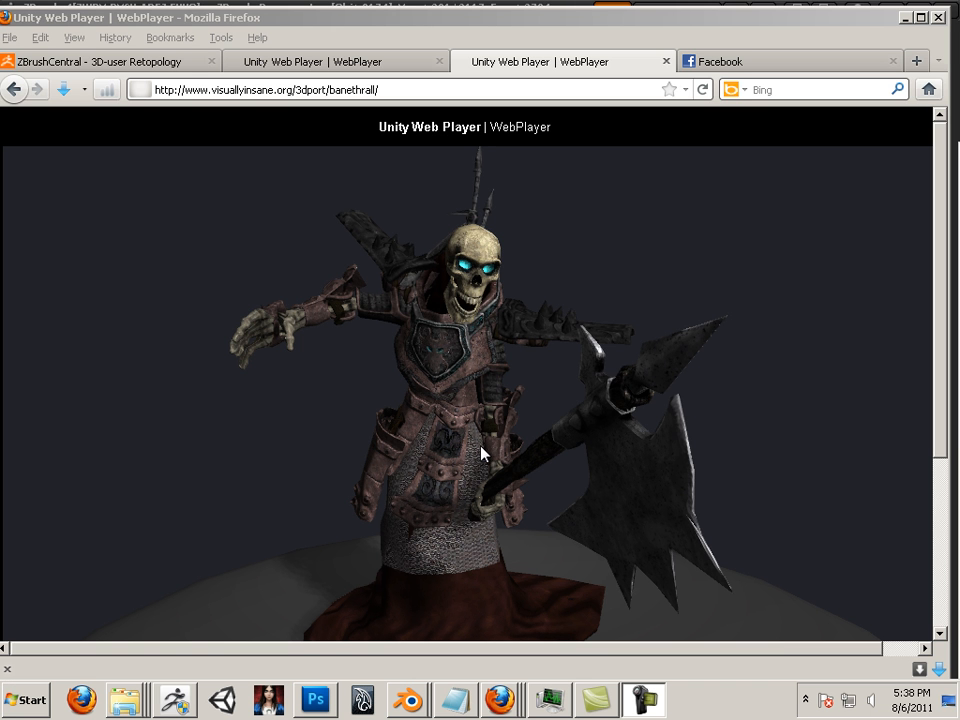
pyautogui.moveTo(449, 450)
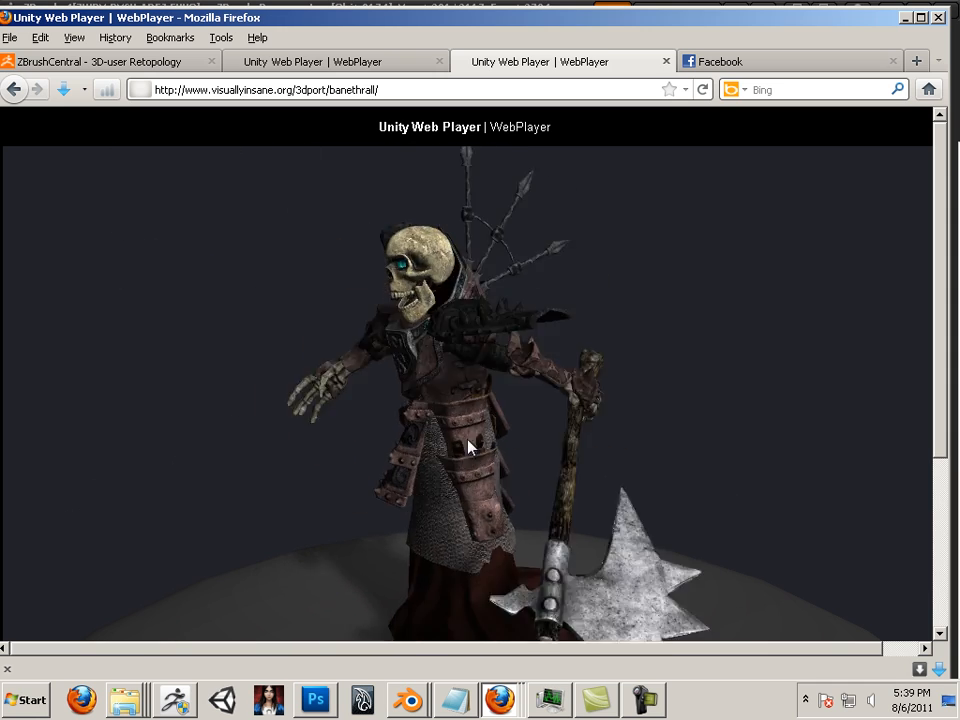
# Frame the character closer in the canvas and scroll the Tool palette down to the SubTool list.
pyautogui.moveTo(470, 447); pyautogui.dragTo(470, 362)
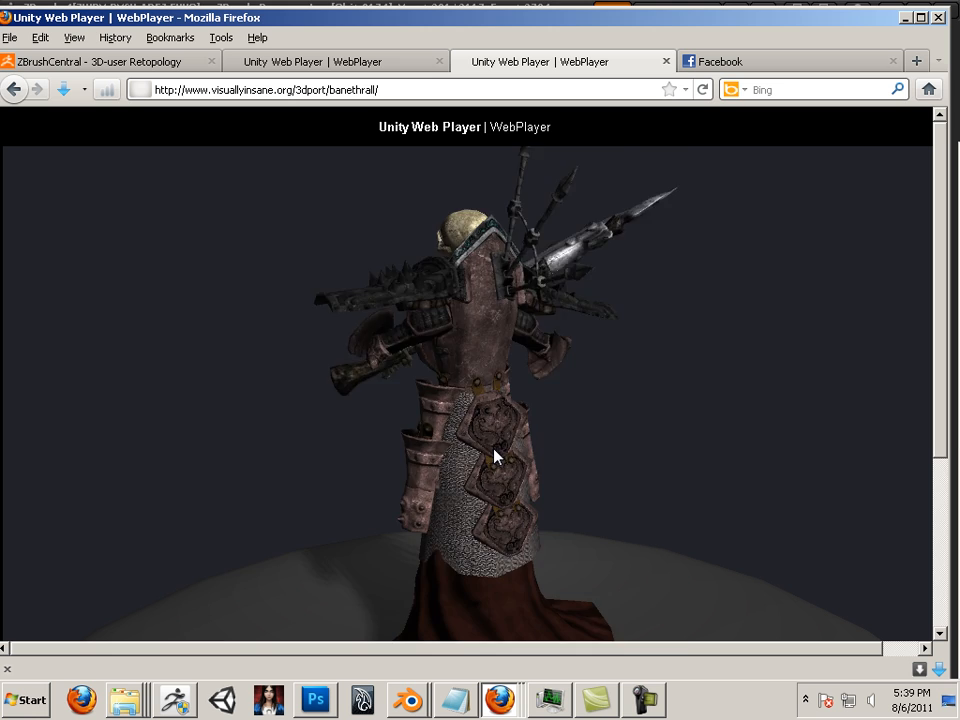
pyautogui.moveTo(495, 456); pyautogui.dragTo(700, 393)
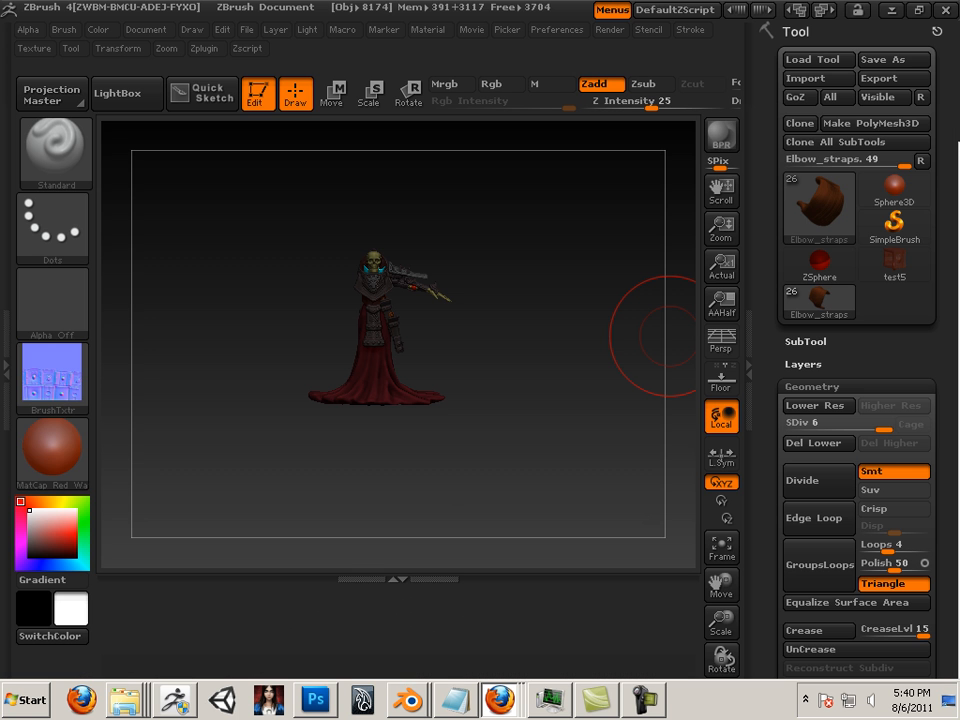
pyautogui.moveTo(722, 585)
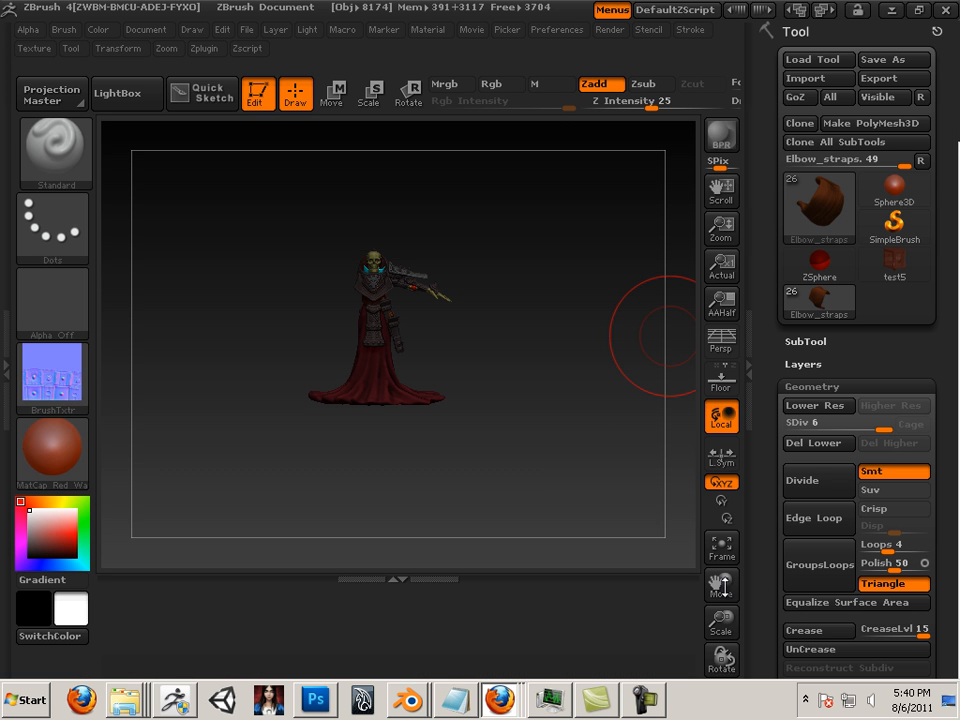
pyautogui.click(721, 625)
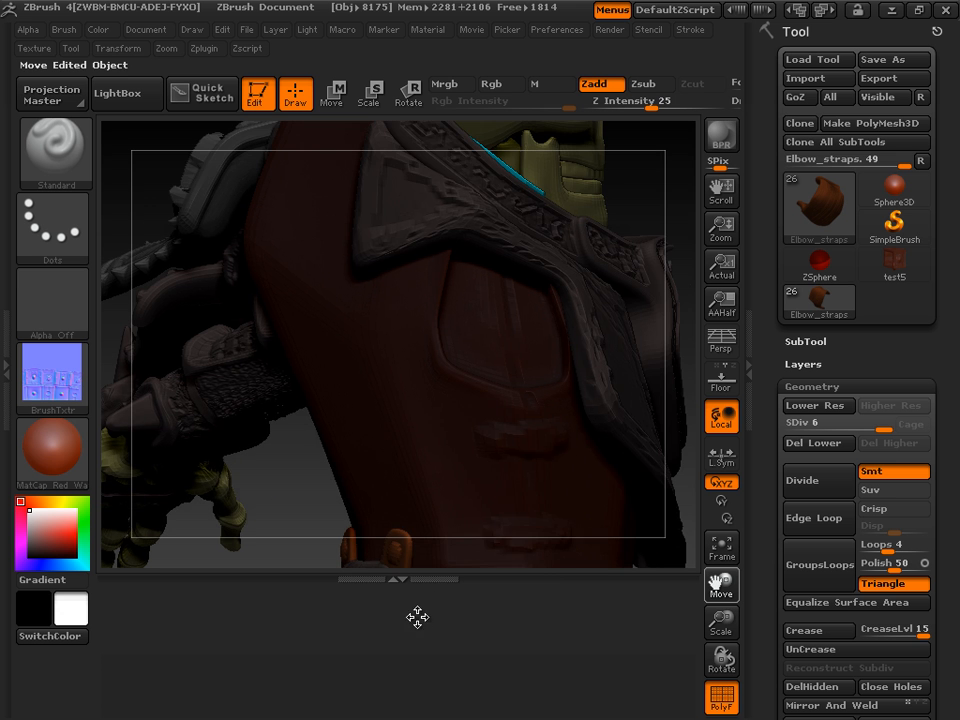
pyautogui.click(721, 620)
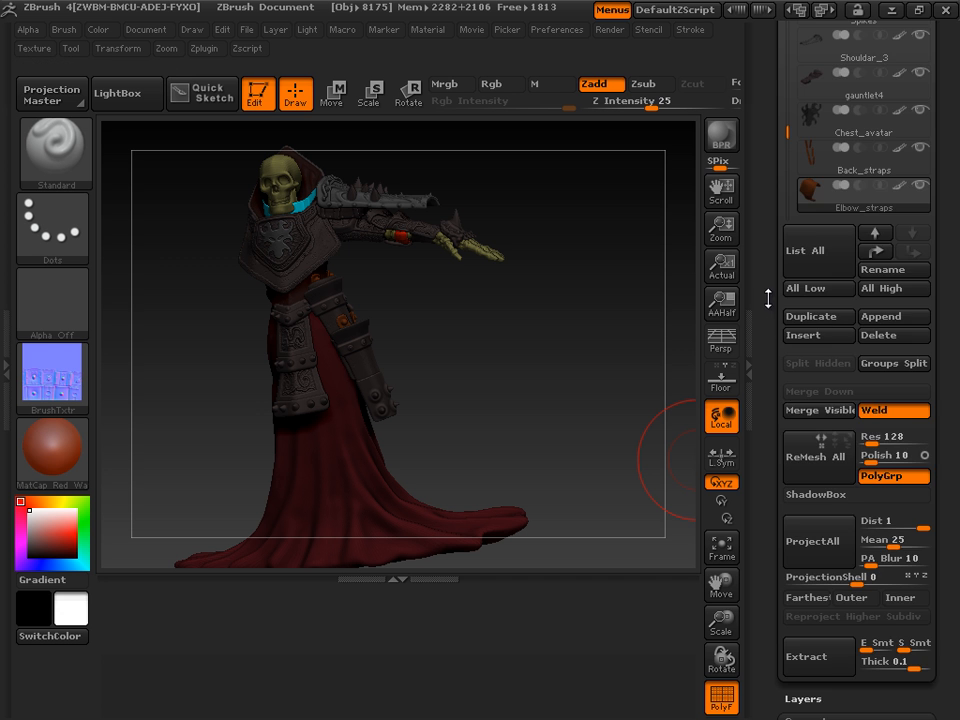
# Isolate the gauntlet4 subtool with Solo and turn it to inspect its carved detail.
pyautogui.click(862, 371)
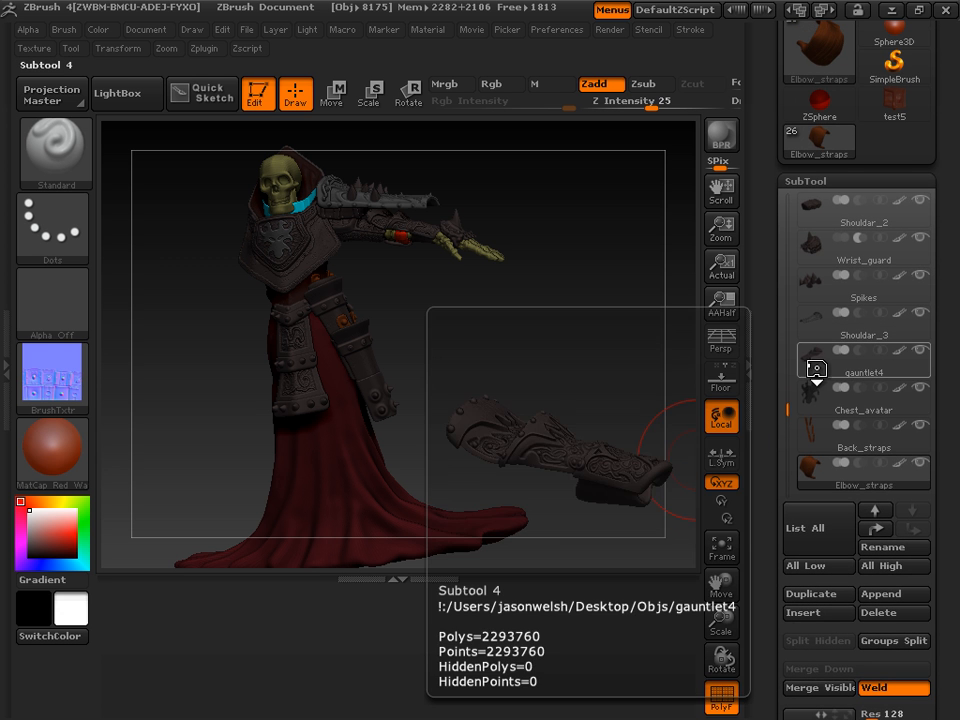
pyautogui.click(863, 361)
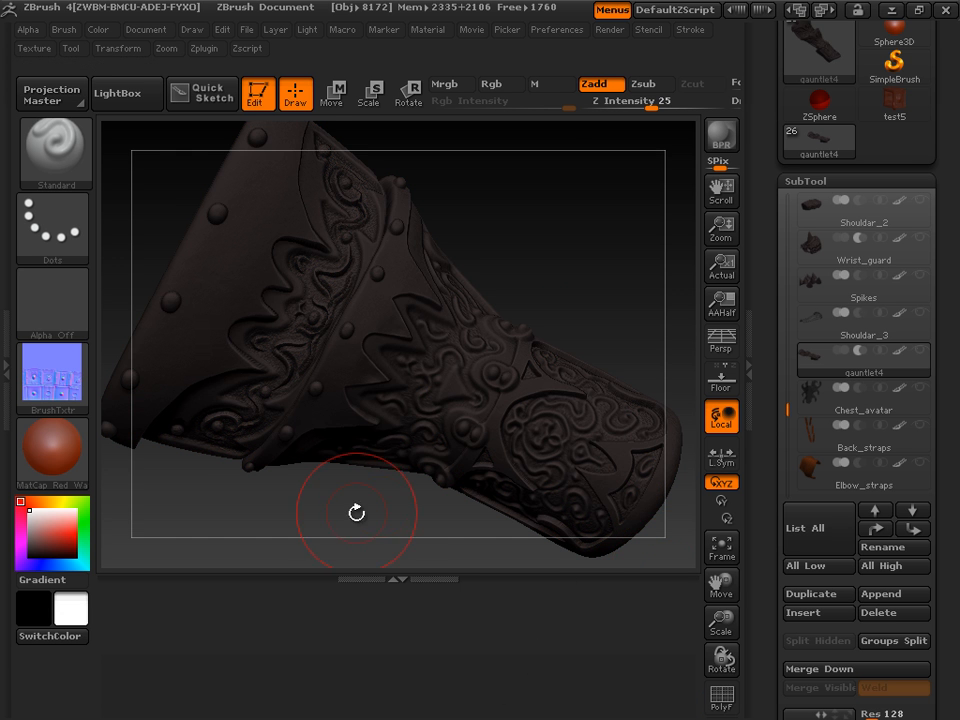
pyautogui.moveTo(357, 513); pyautogui.dragTo(349, 504)
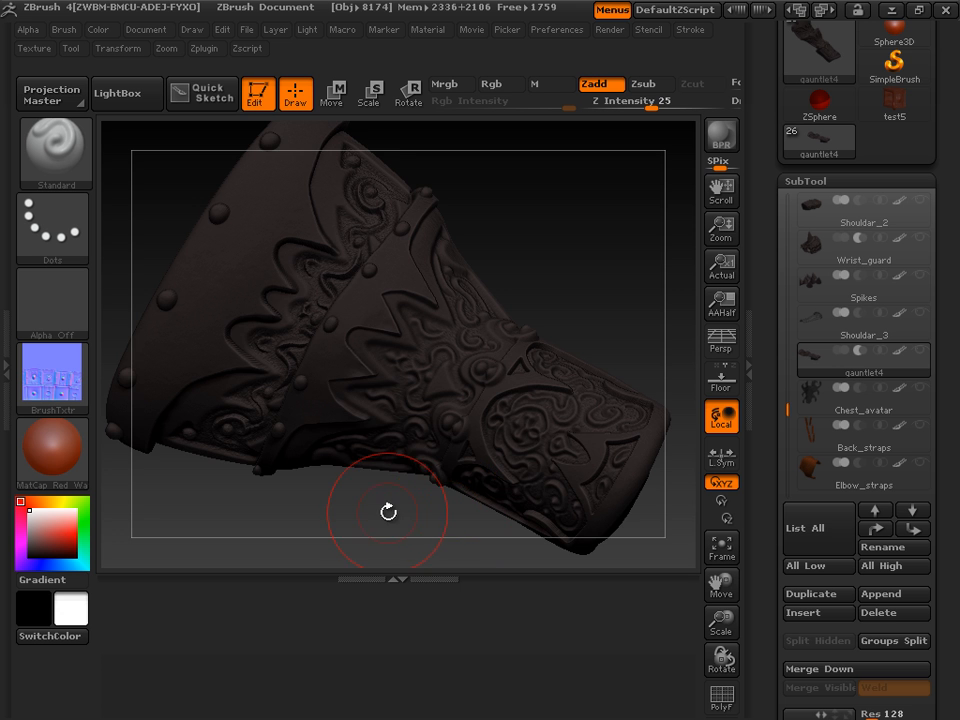
pyautogui.moveTo(388, 513); pyautogui.dragTo(372, 517)
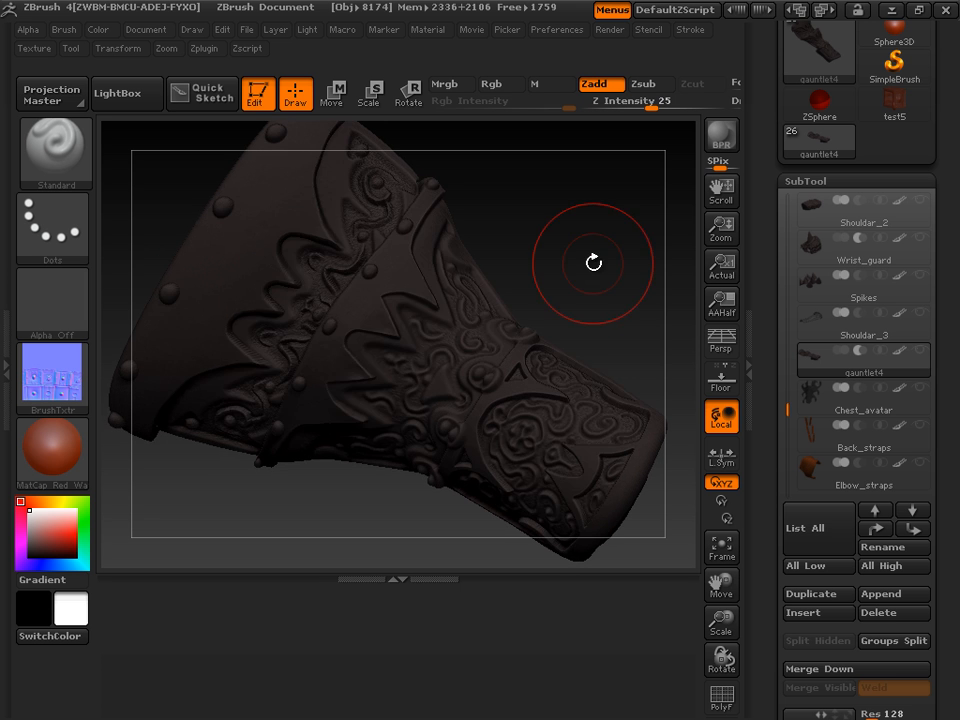
pyautogui.moveTo(593, 262); pyautogui.dragTo(710, 487)
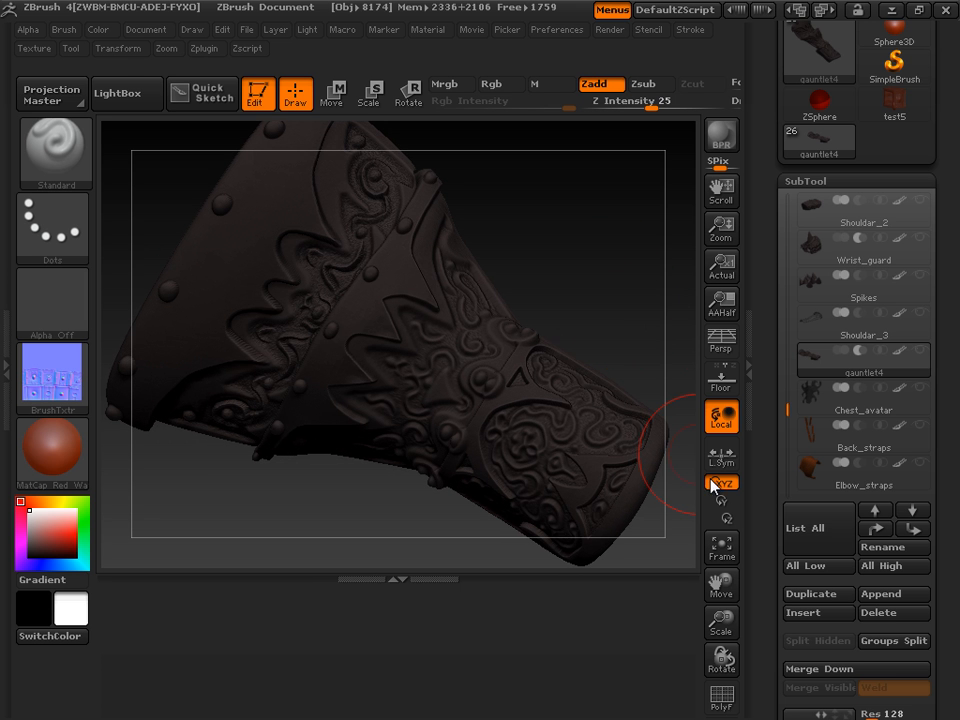
pyautogui.moveTo(710, 485); pyautogui.dragTo(543, 338)
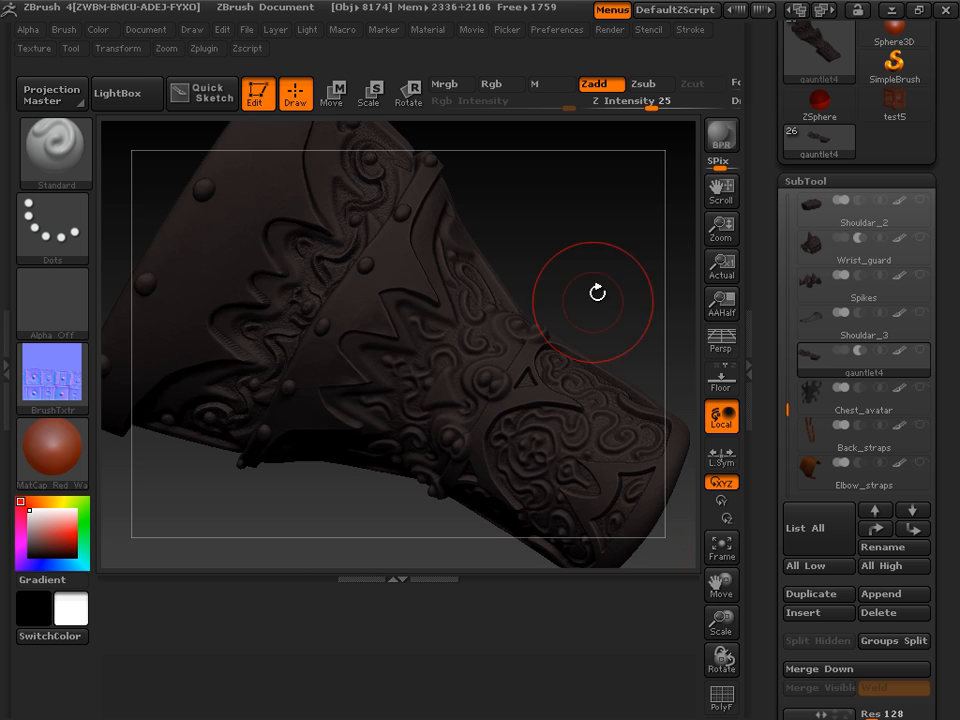
pyautogui.moveTo(597, 293); pyautogui.dragTo(656, 376)
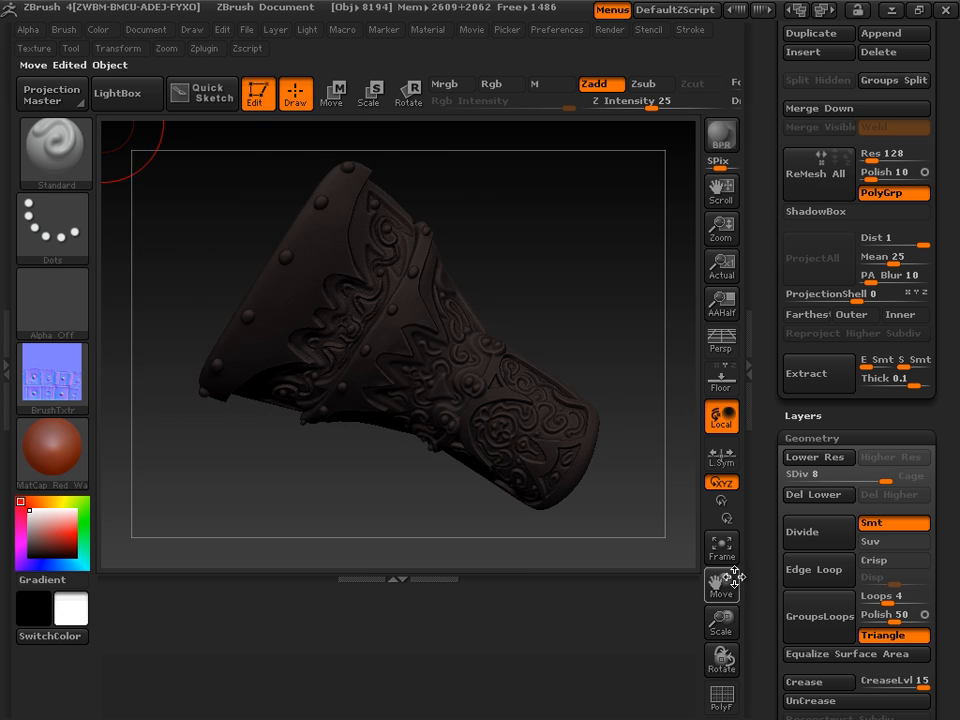
pyautogui.moveTo(380, 300); pyautogui.dragTo(632, 407)
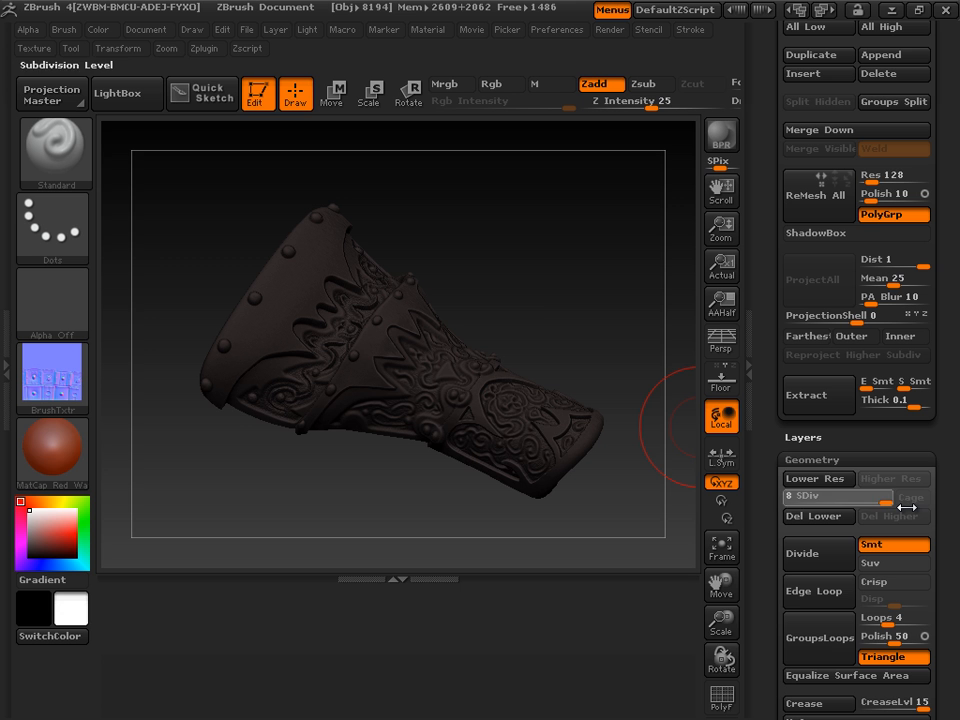
pyautogui.moveTo(635, 418)
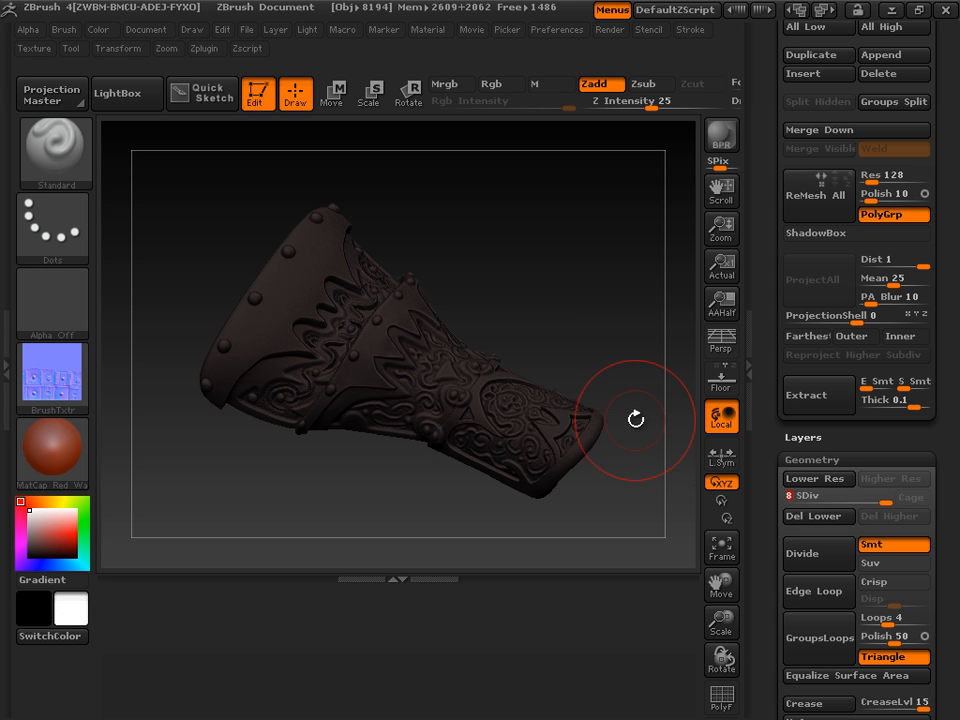
pyautogui.moveTo(635, 418); pyautogui.dragTo(490, 350)
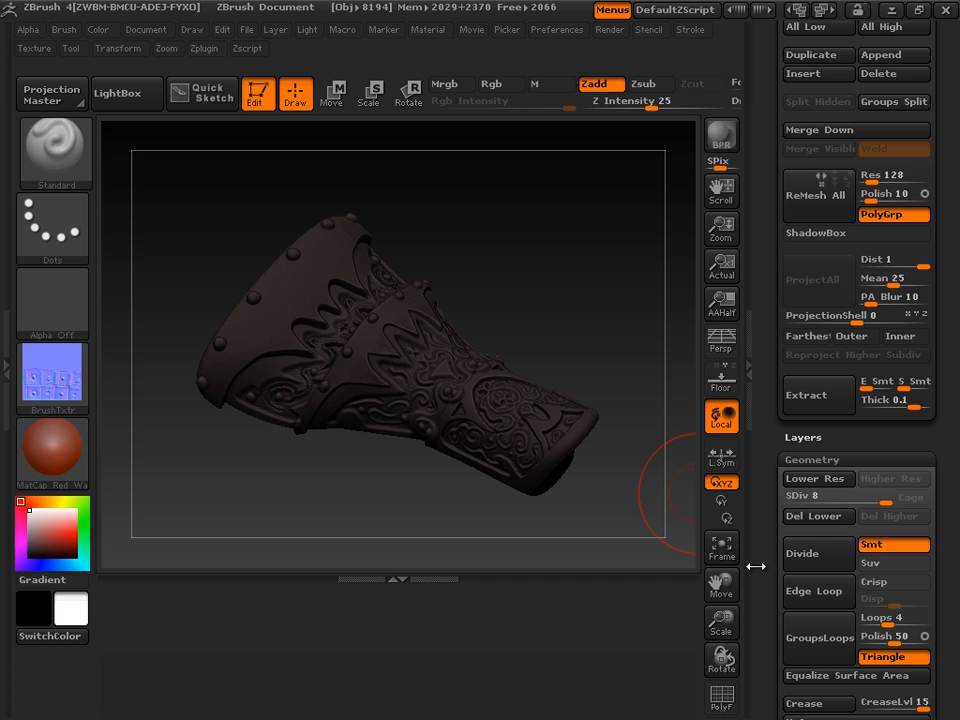
pyautogui.moveTo(765, 565)
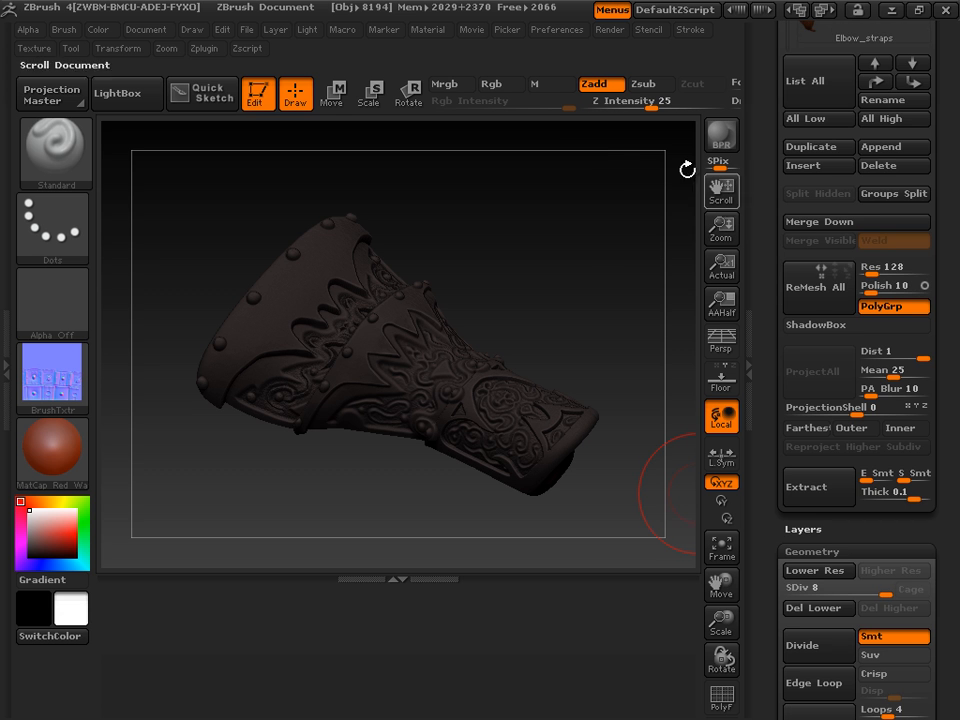
# Pre-process the gauntlet for decimation in Decimation Master at 20%.
pyautogui.click(204, 48)
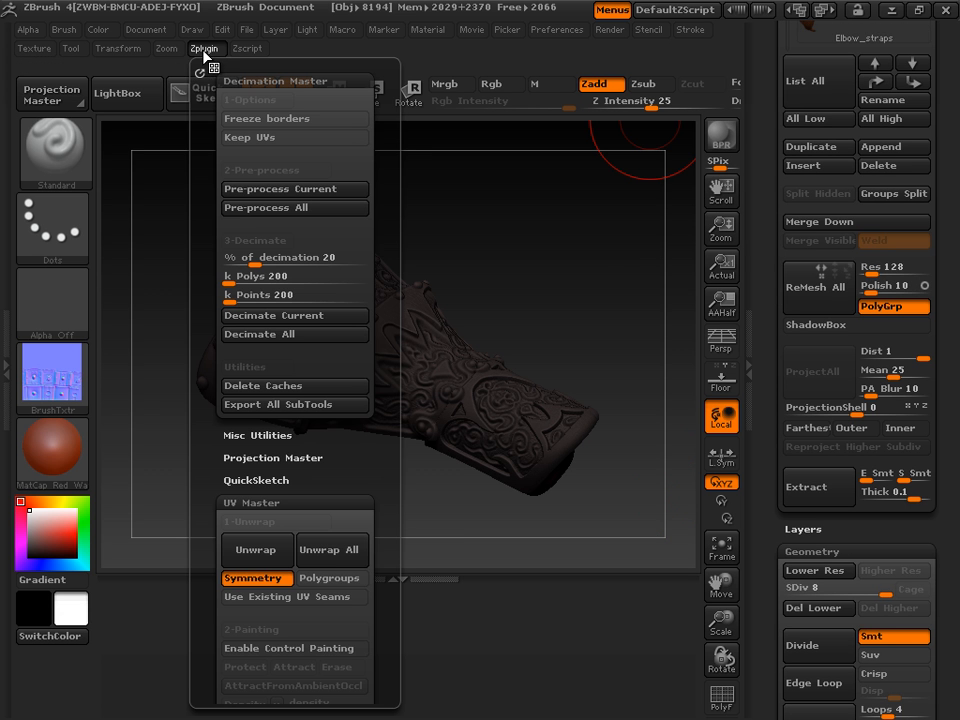
pyautogui.moveTo(221, 171)
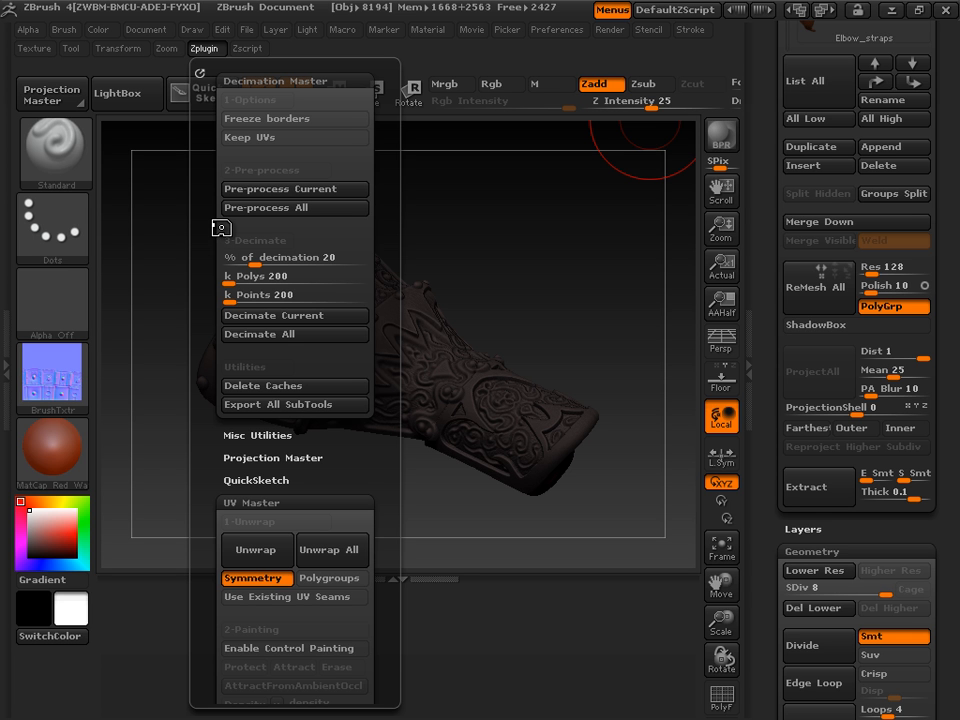
pyautogui.moveTo(268, 196)
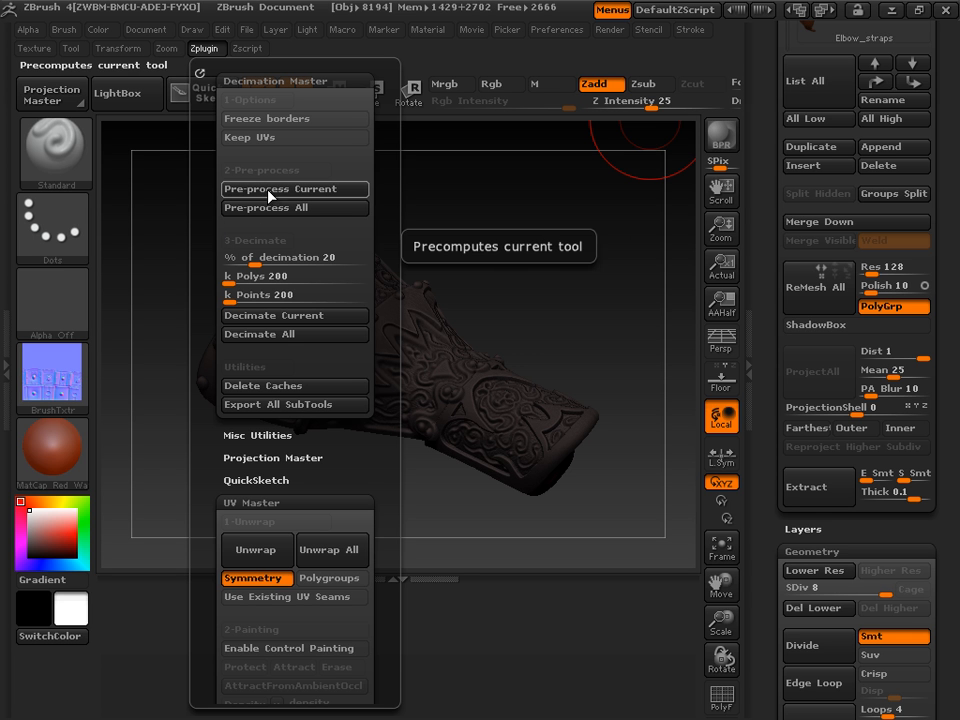
pyautogui.moveTo(272, 186)
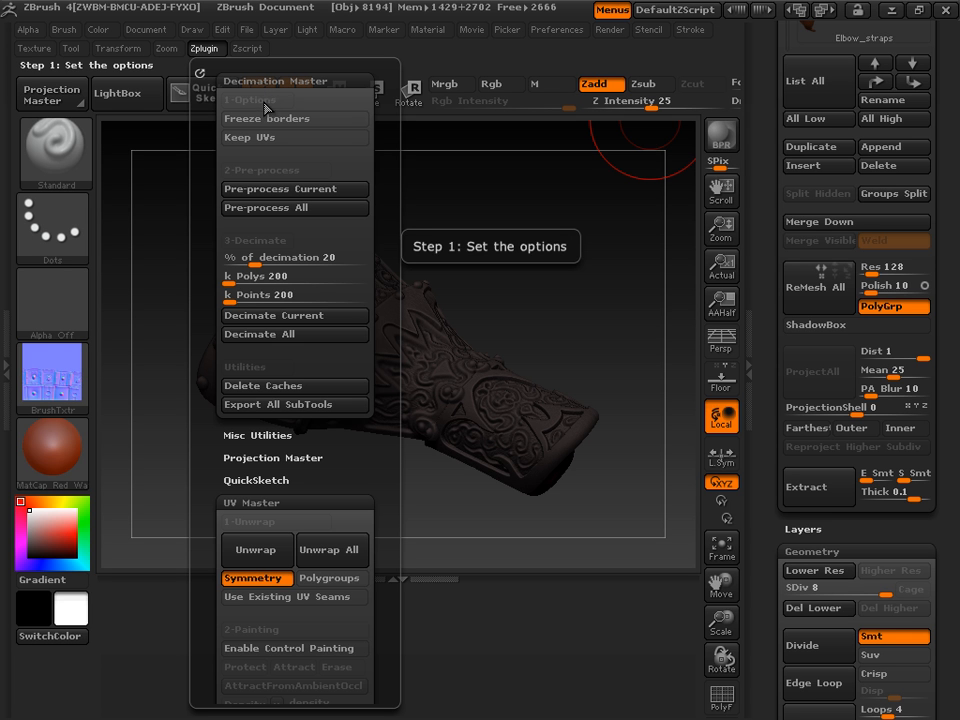
pyautogui.moveTo(255, 122)
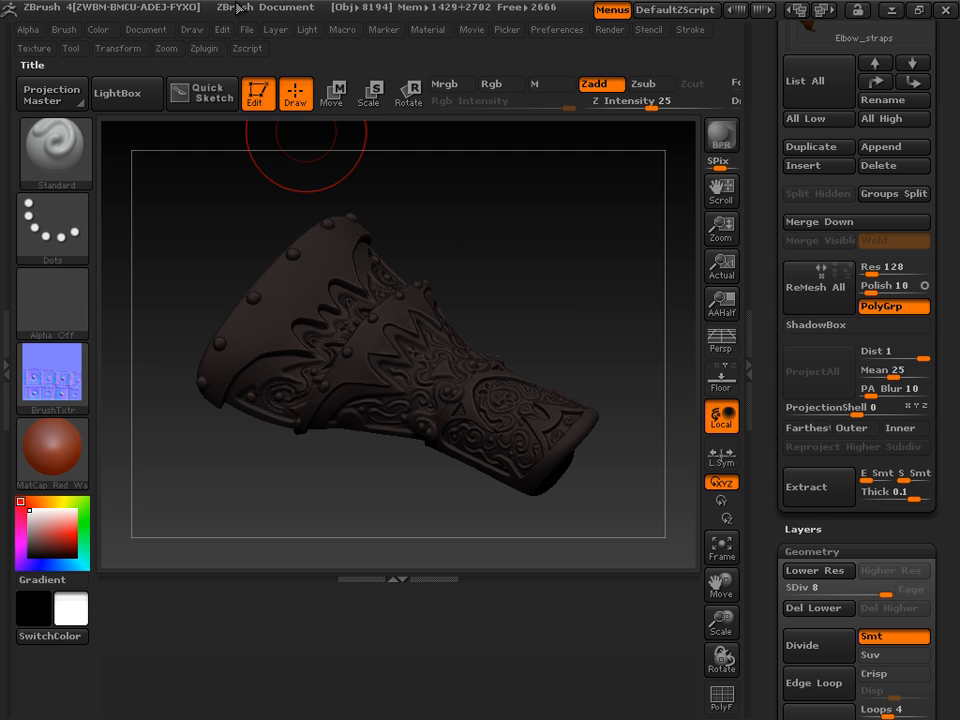
pyautogui.click(203, 48)
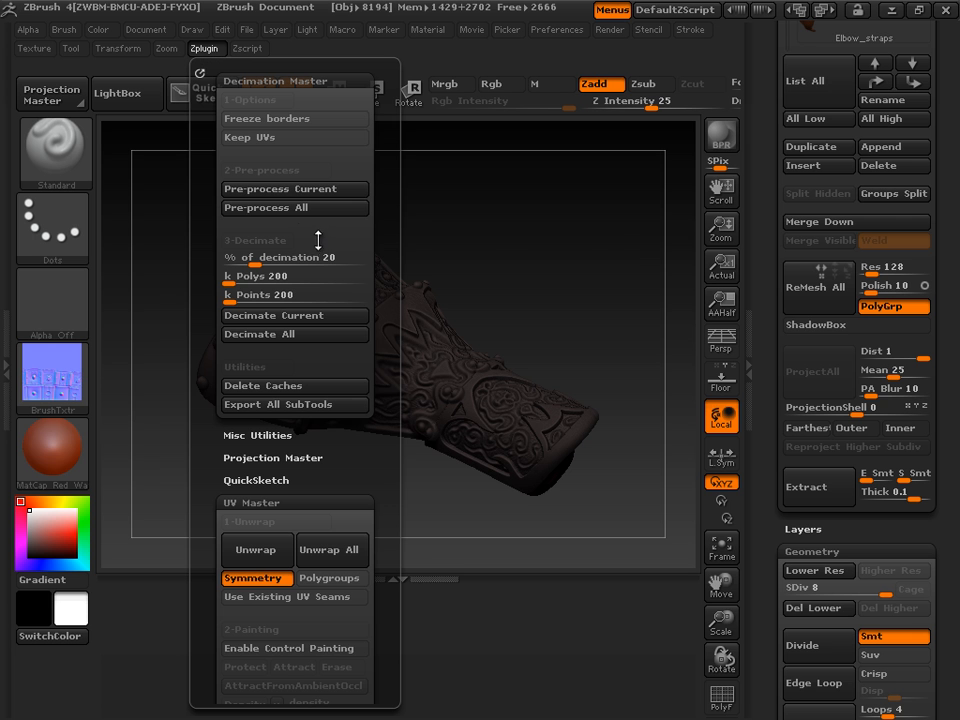
pyautogui.moveTo(294, 207)
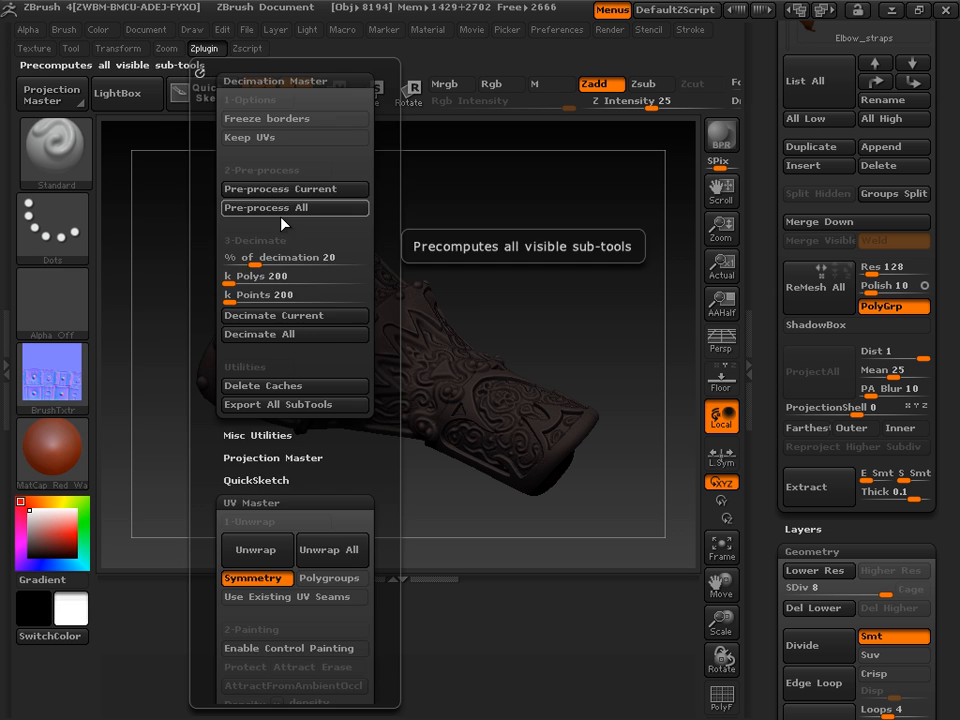
pyautogui.click(204, 48)
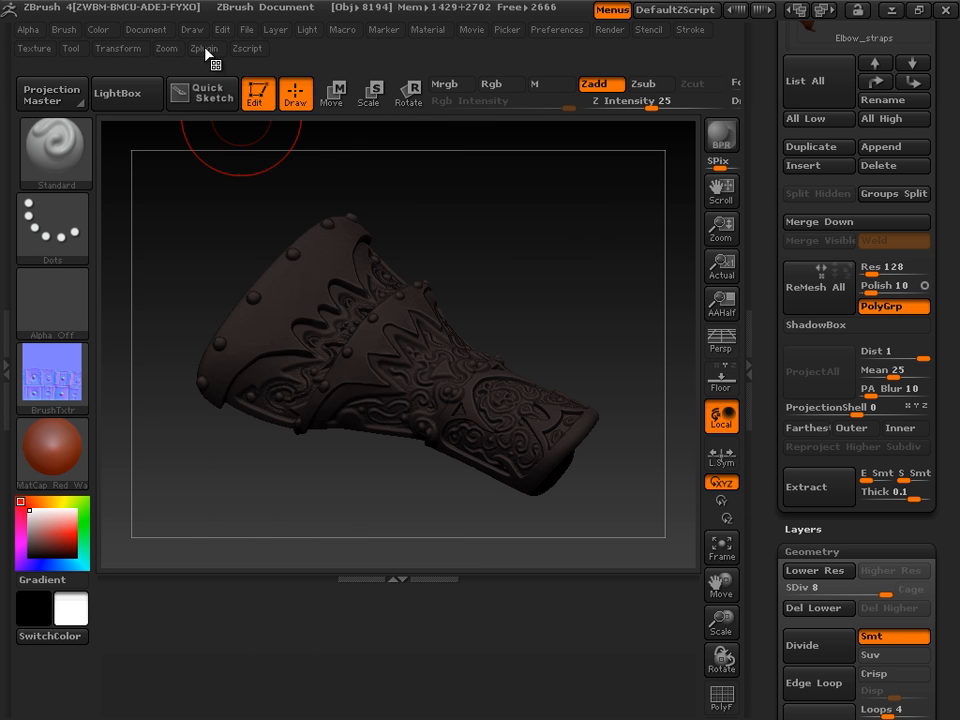
pyautogui.click(203, 48)
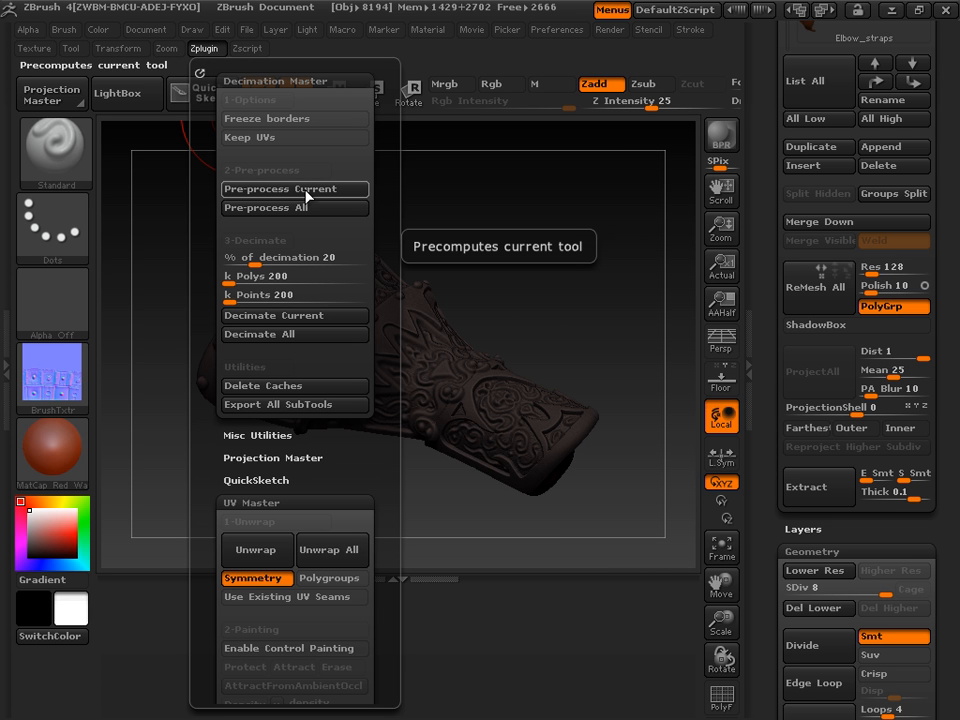
pyautogui.moveTo(310, 197)
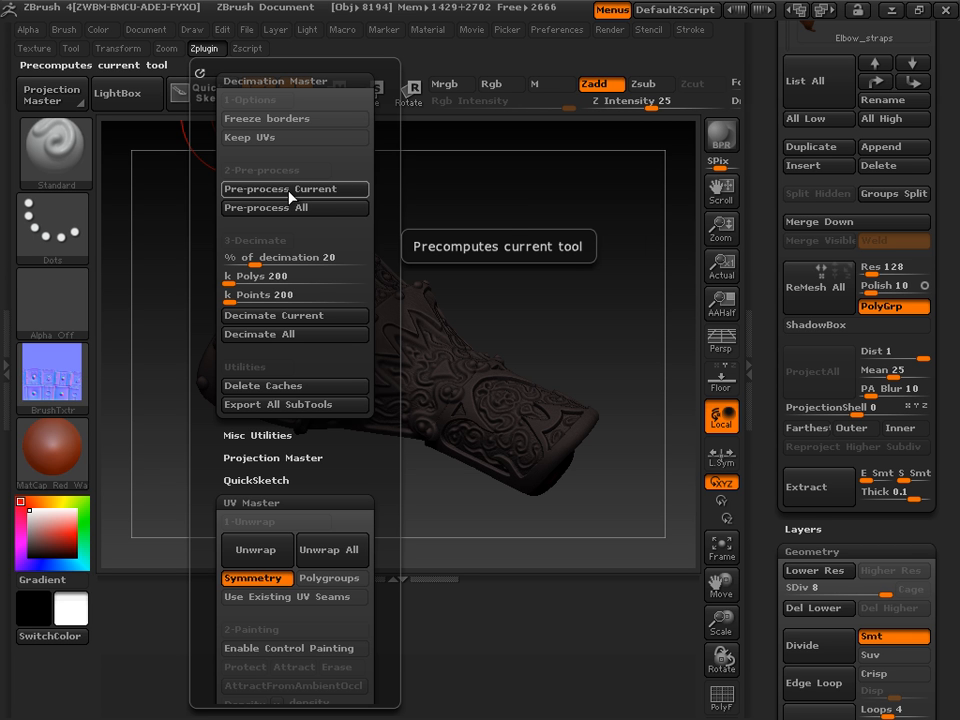
pyautogui.click(285, 189)
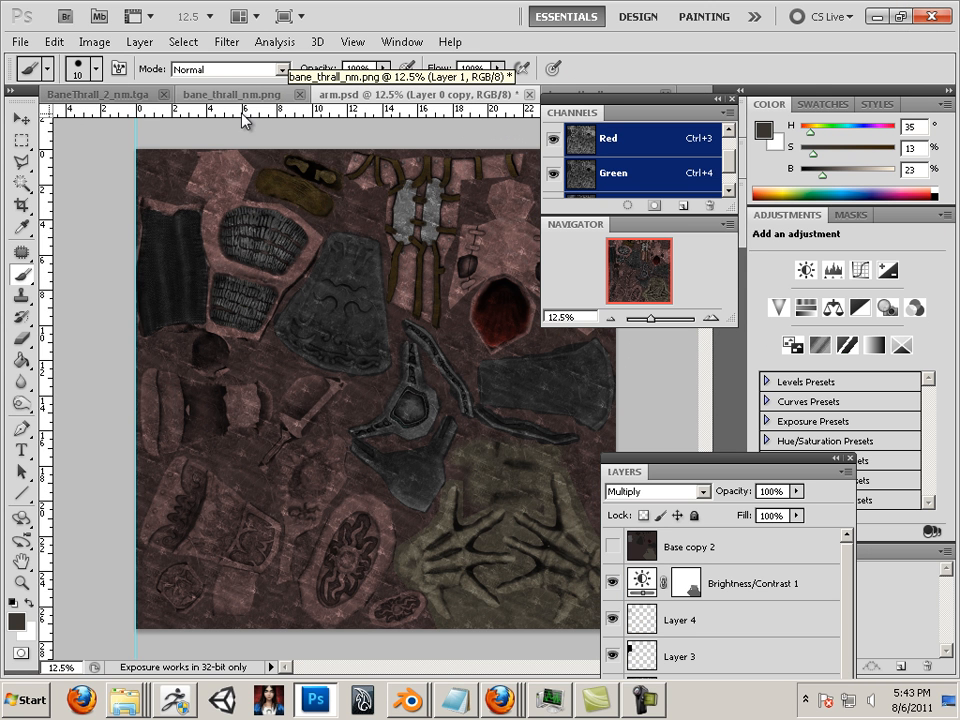
# Review the bane_thrall_nm.png and BaneThrall_2_nm.tga normal maps in Photoshop.
pyautogui.click(235, 93)
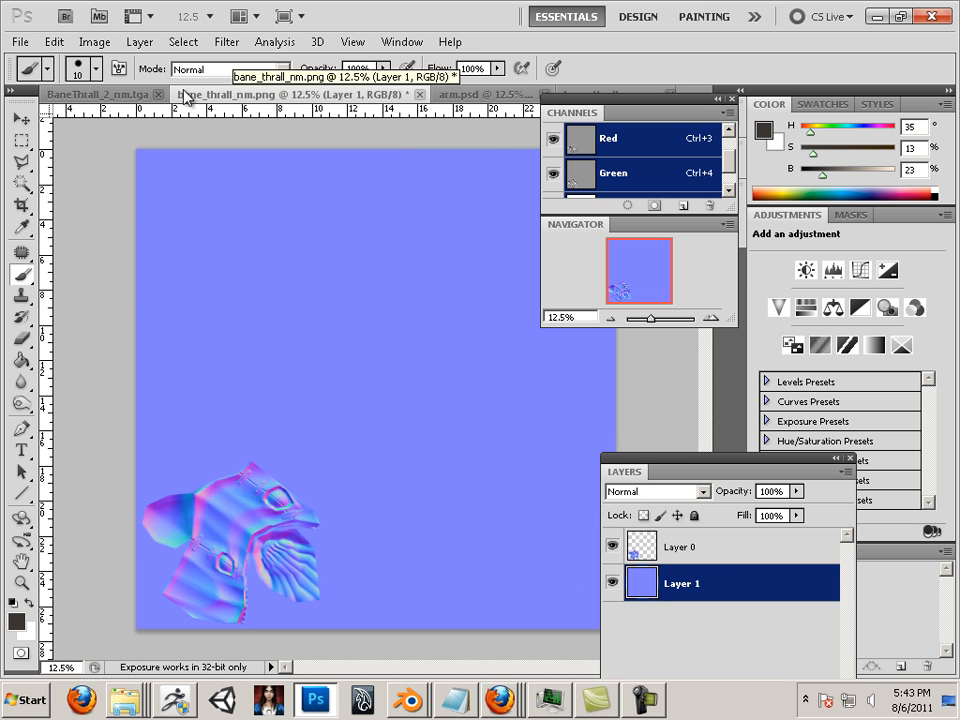
pyautogui.click(90, 93)
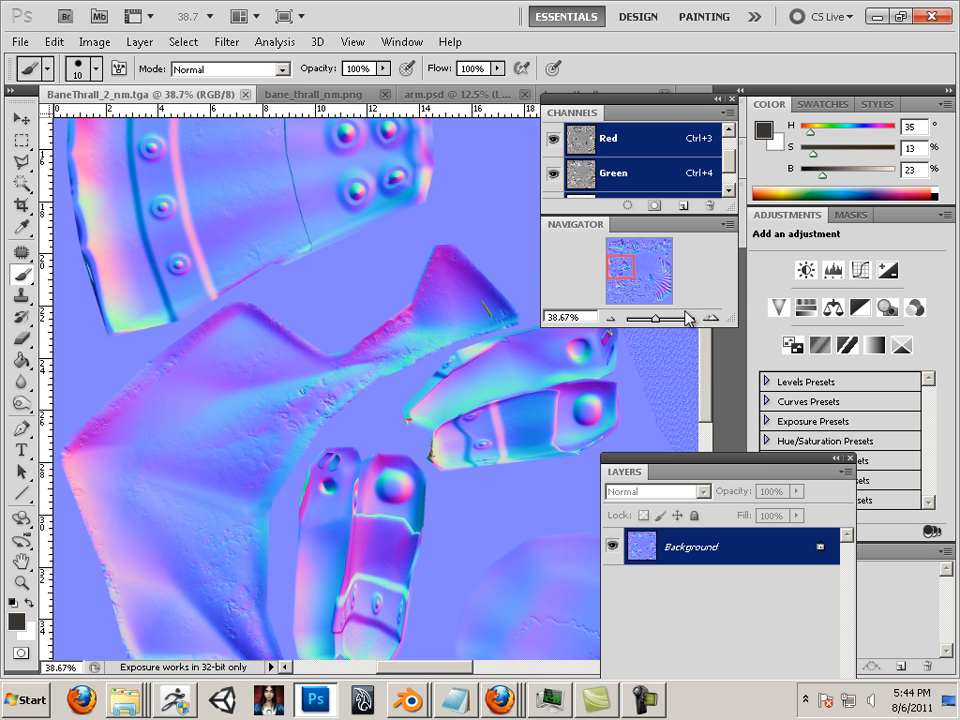
pyautogui.moveTo(688, 318)
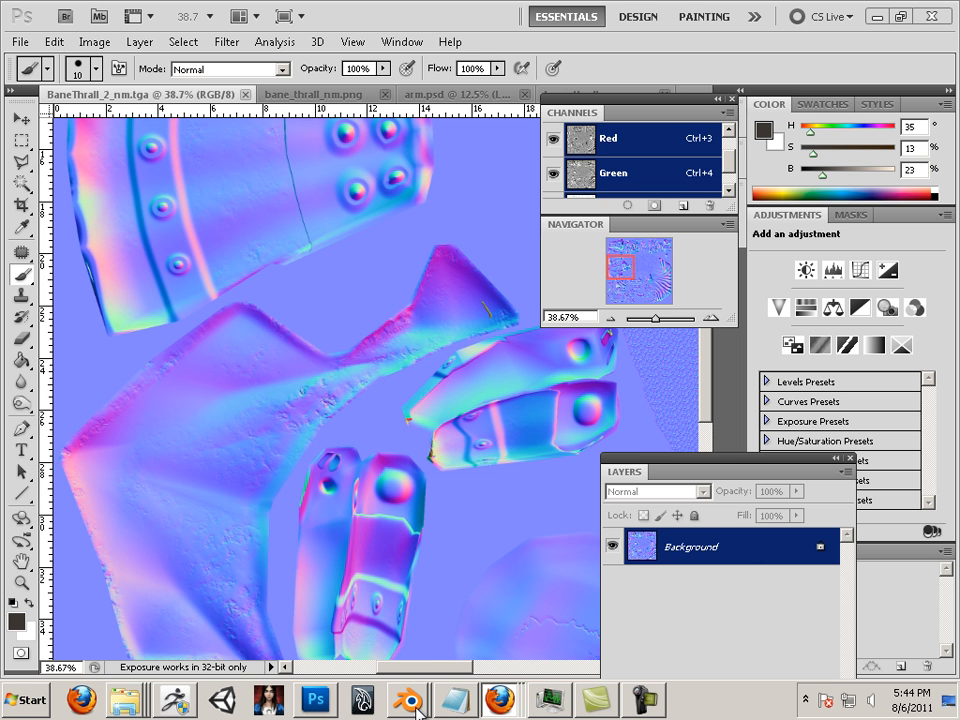
pyautogui.moveTo(174, 699)
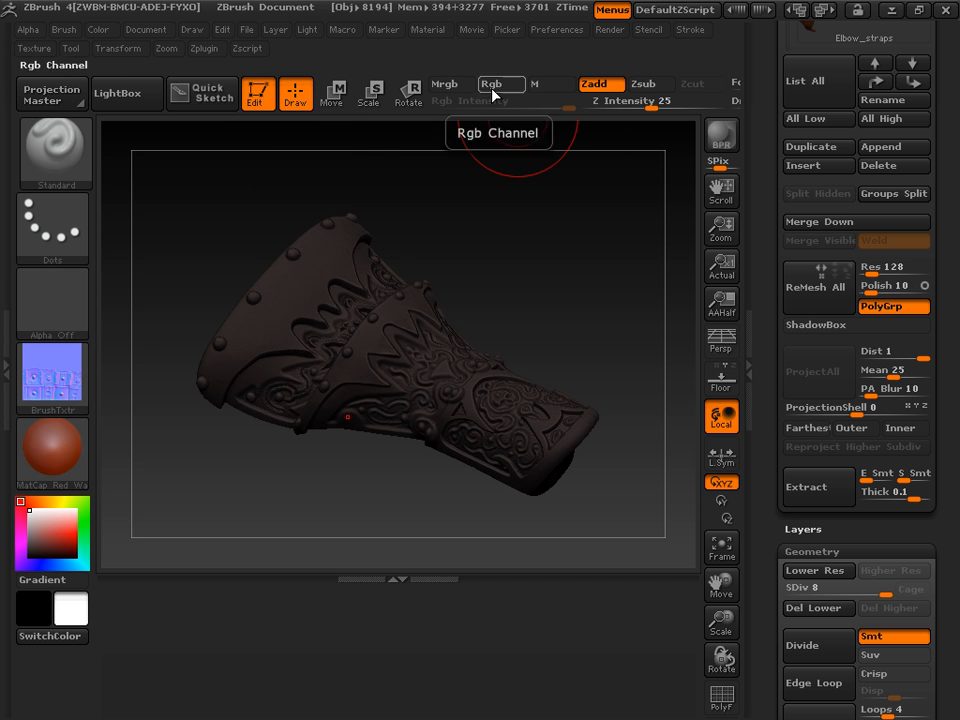
# Decimate the gauntlet to a low-poly mesh and turn it to check the preserved detail.
pyautogui.click(203, 48)
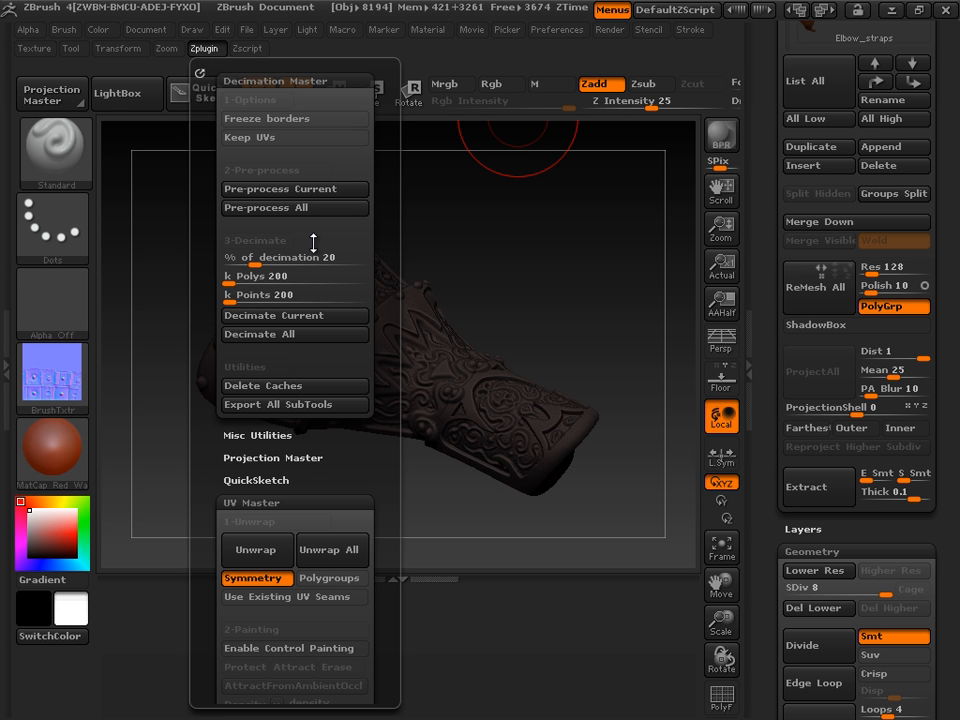
pyautogui.moveTo(290, 258)
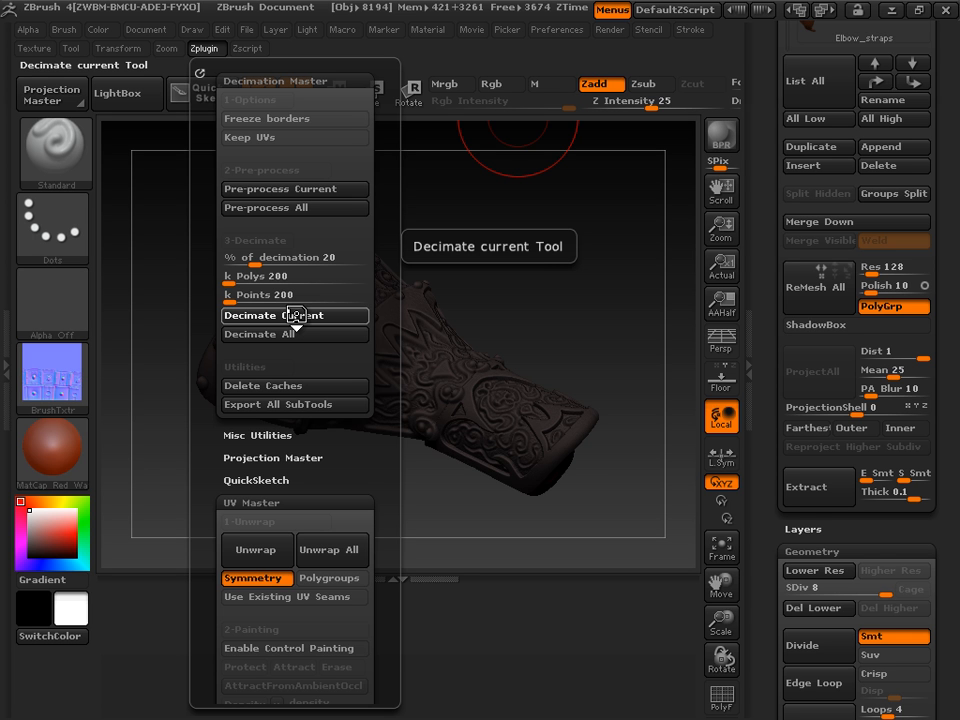
pyautogui.click(284, 315)
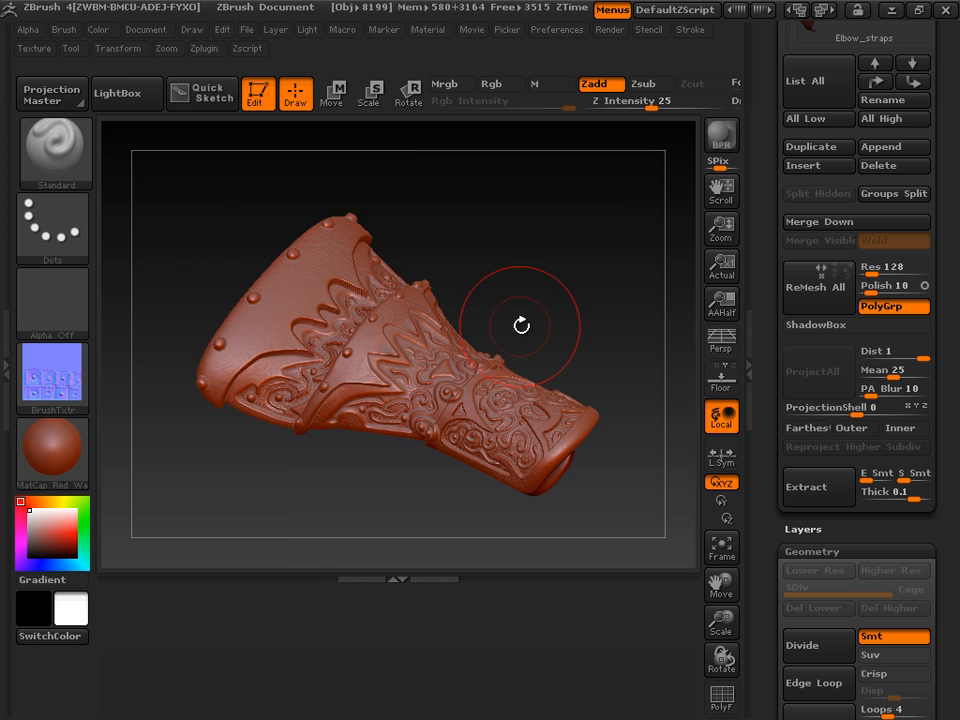
pyautogui.moveTo(522, 325); pyautogui.dragTo(674, 237)
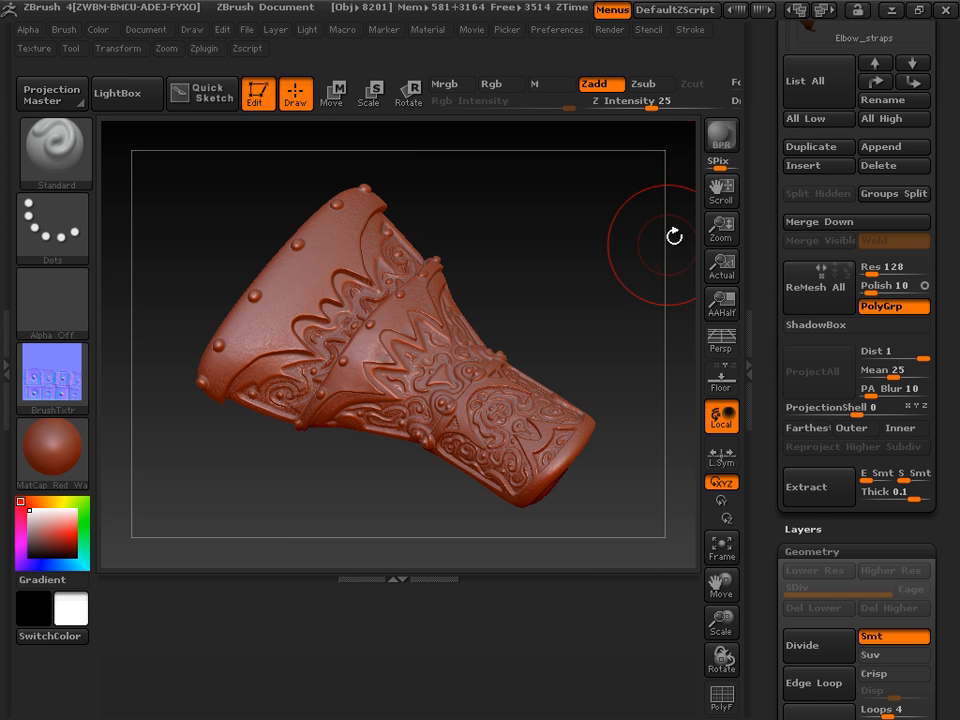
pyautogui.moveTo(408, 93)
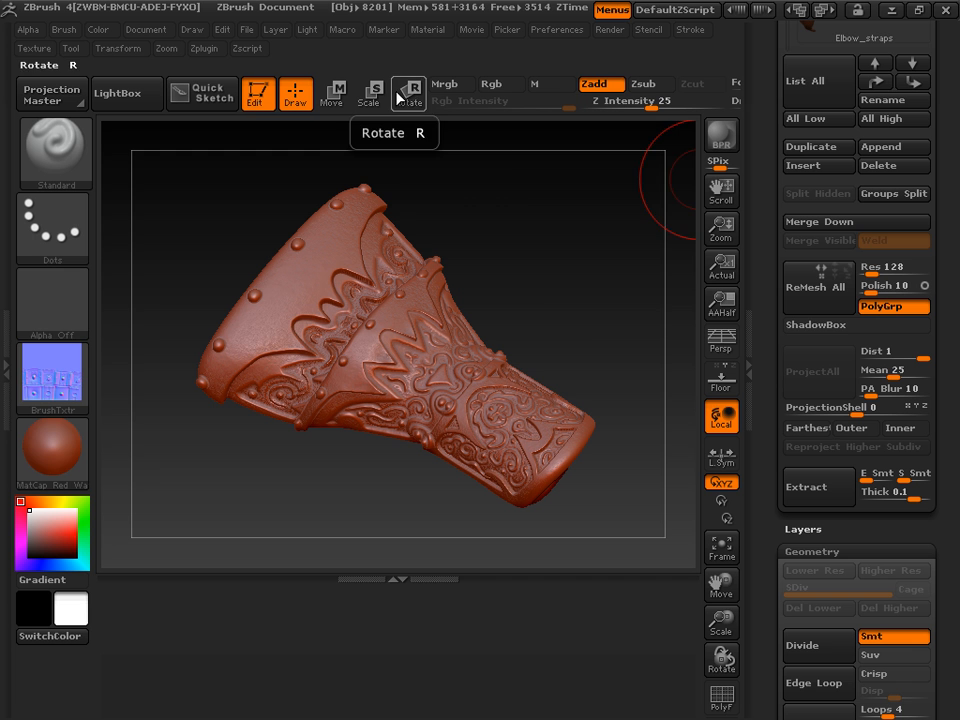
pyautogui.click(370, 92)
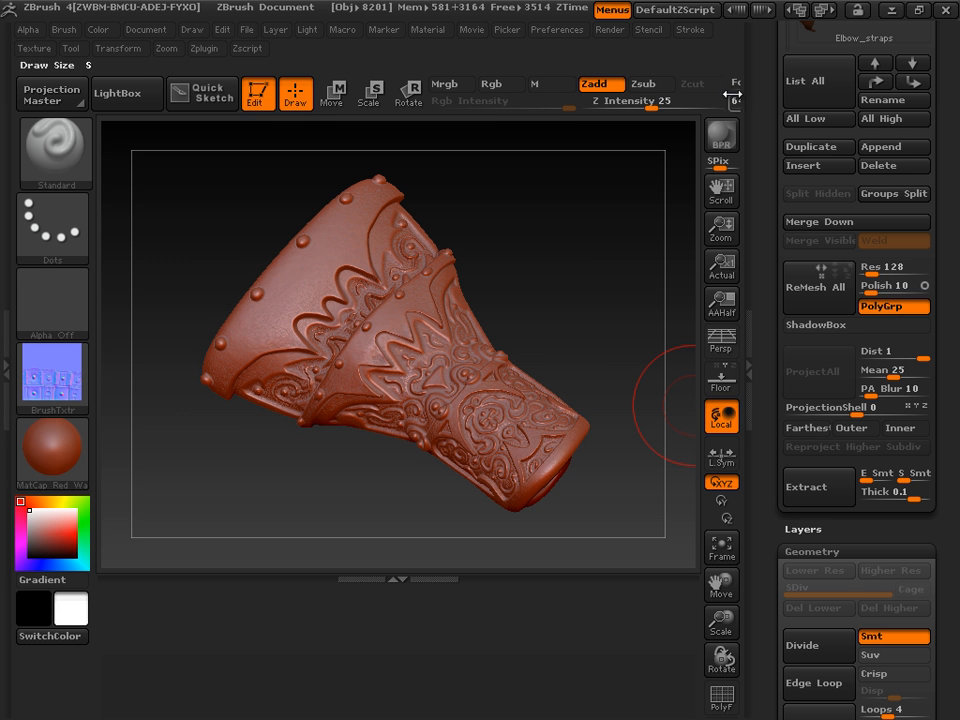
pyautogui.moveTo(584, 246)
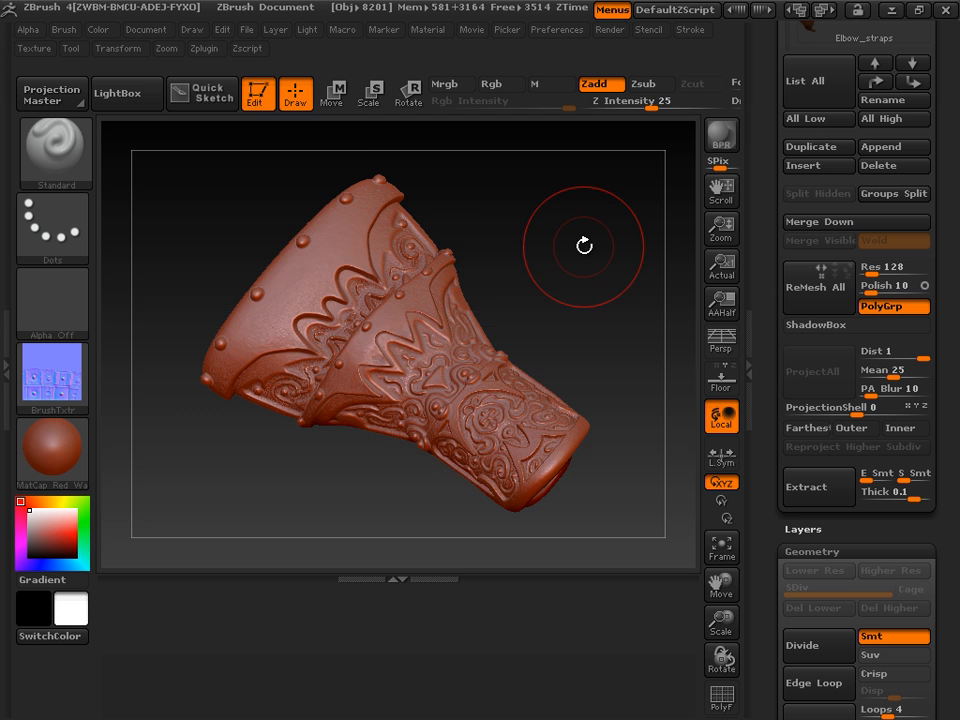
pyautogui.moveTo(584, 245); pyautogui.dragTo(637, 420)
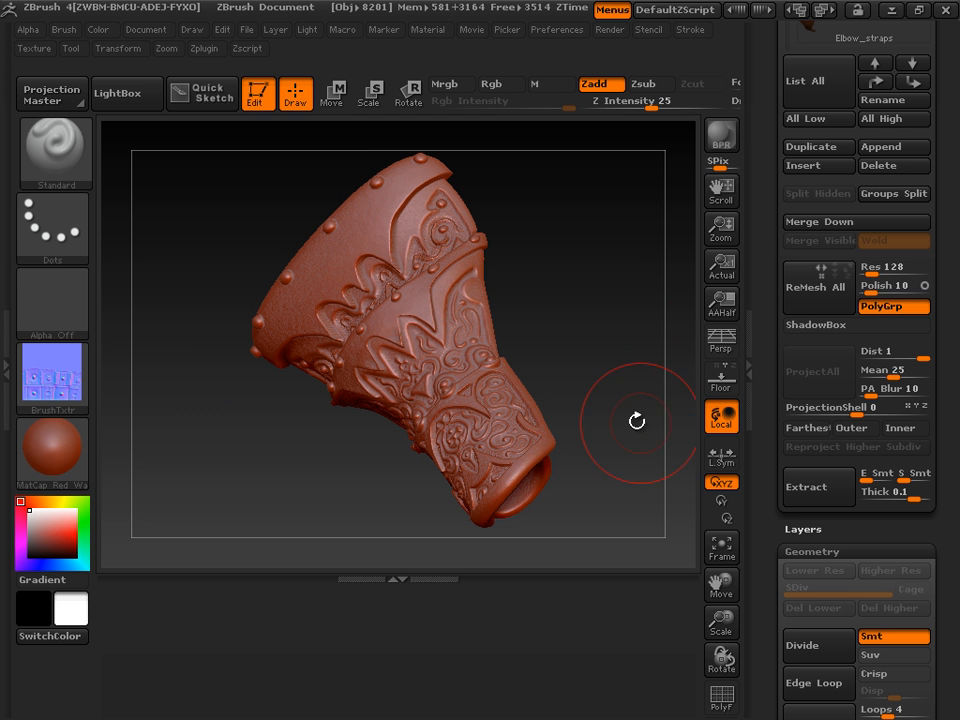
pyautogui.moveTo(256, 93)
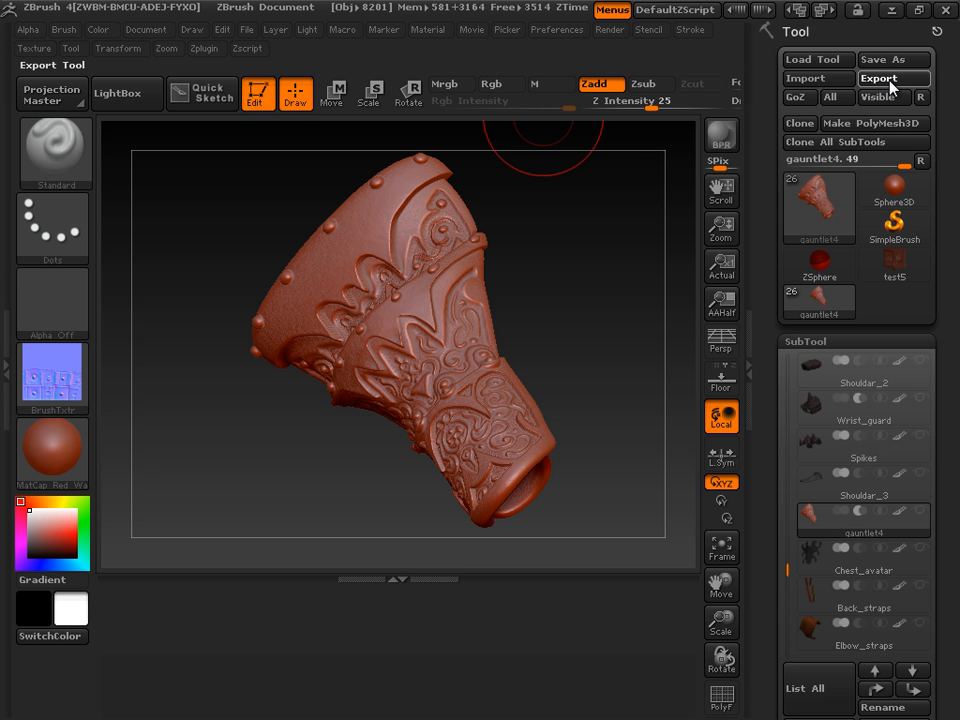
# Start the OBJ export and create an _armor_example folder on the desktop.
pyautogui.click(891, 78)
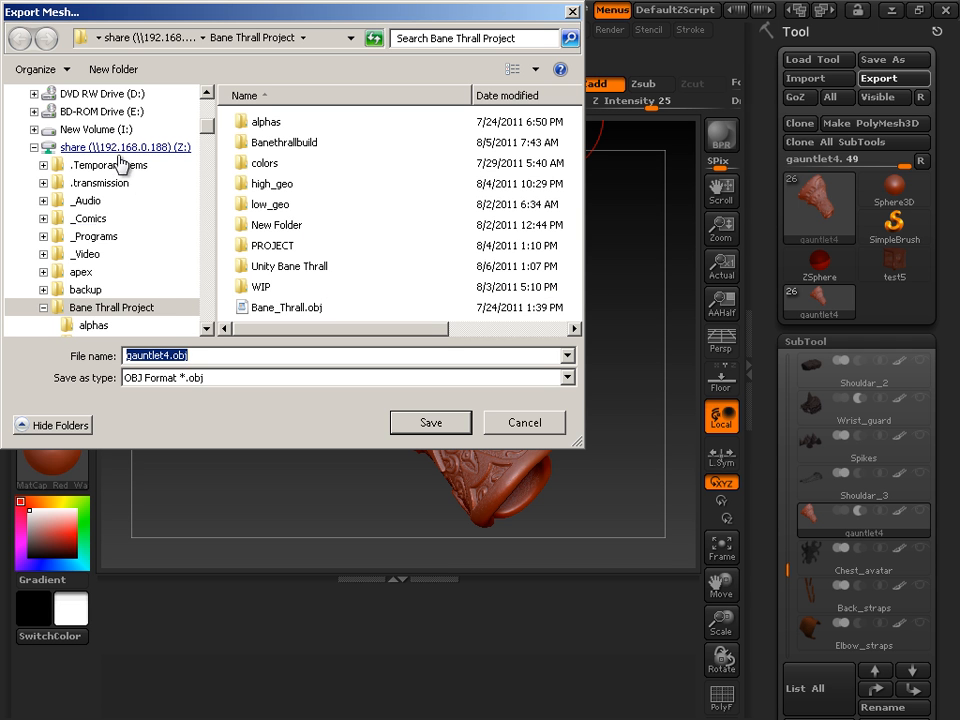
pyautogui.moveTo(153, 277)
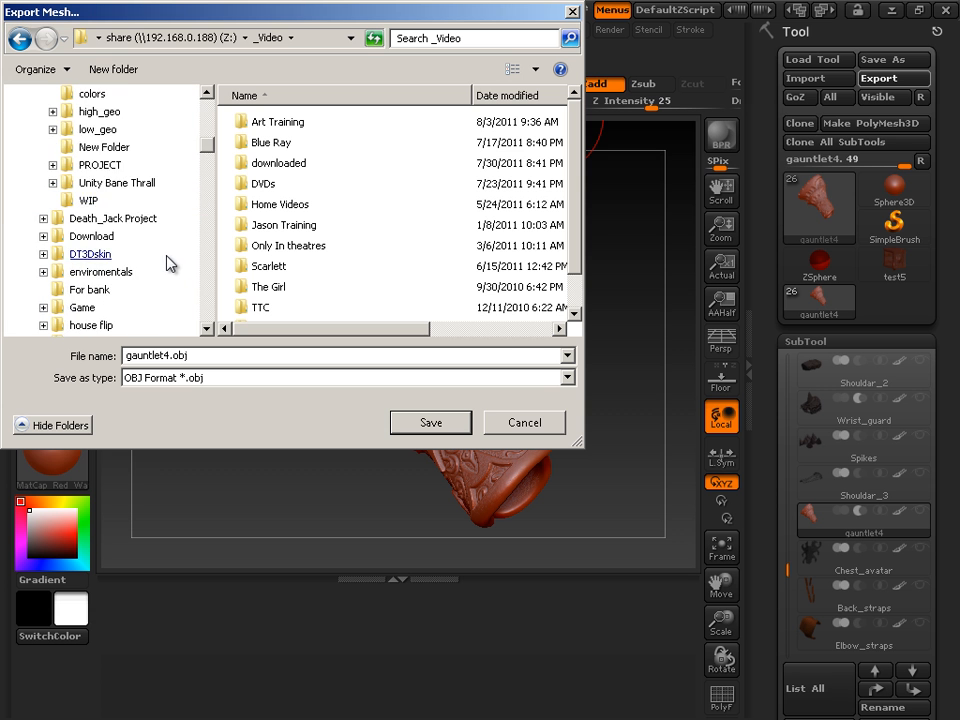
pyautogui.scroll(-3)
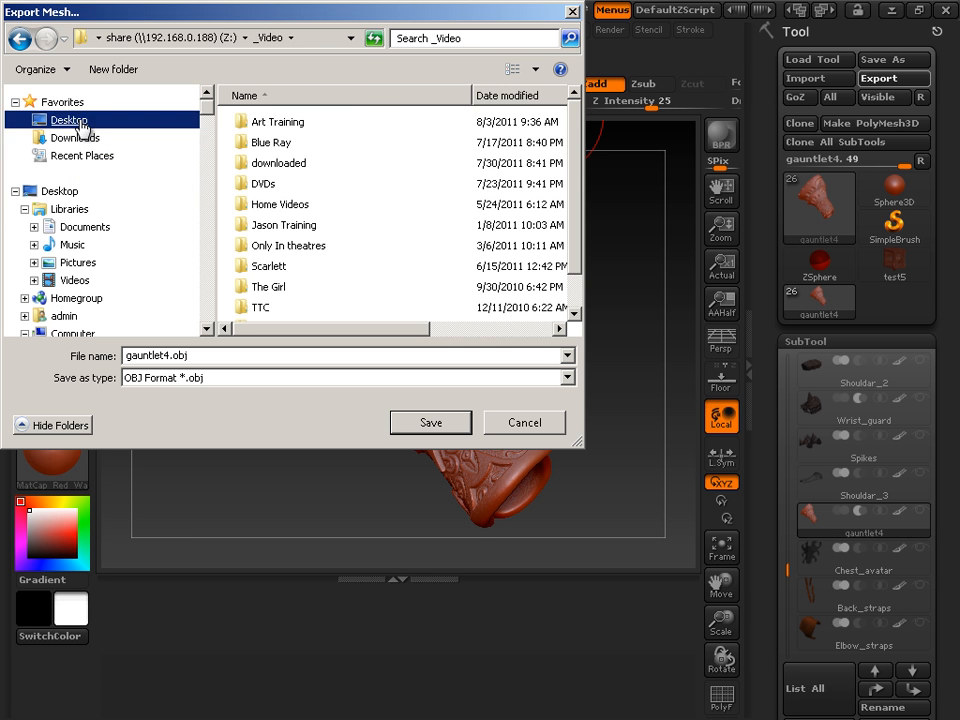
pyautogui.doubleClick(68, 119)
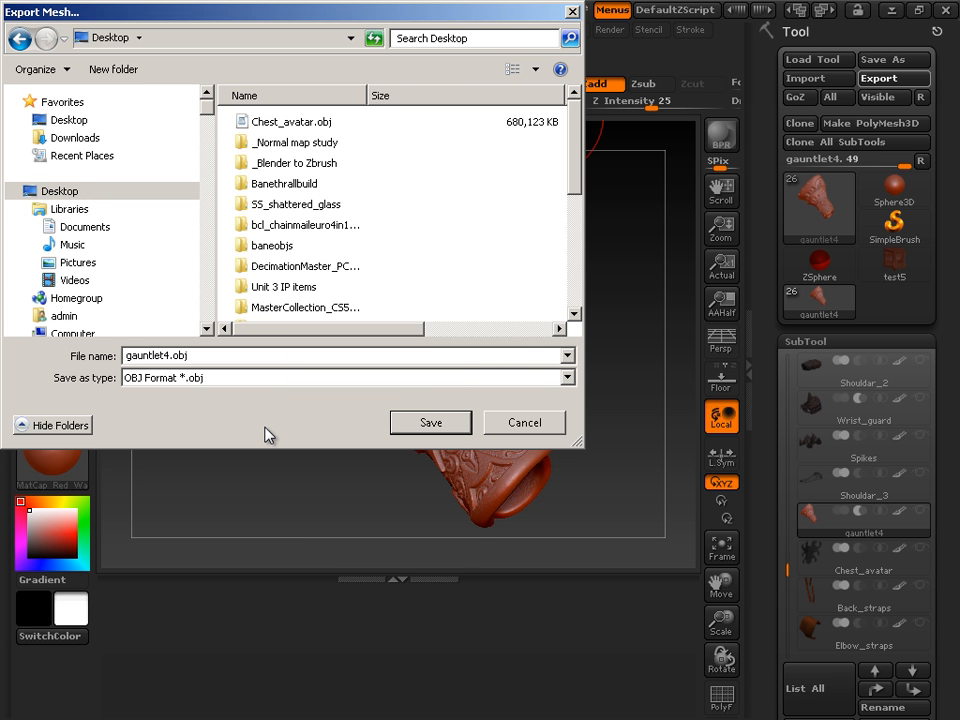
pyautogui.click(113, 69)
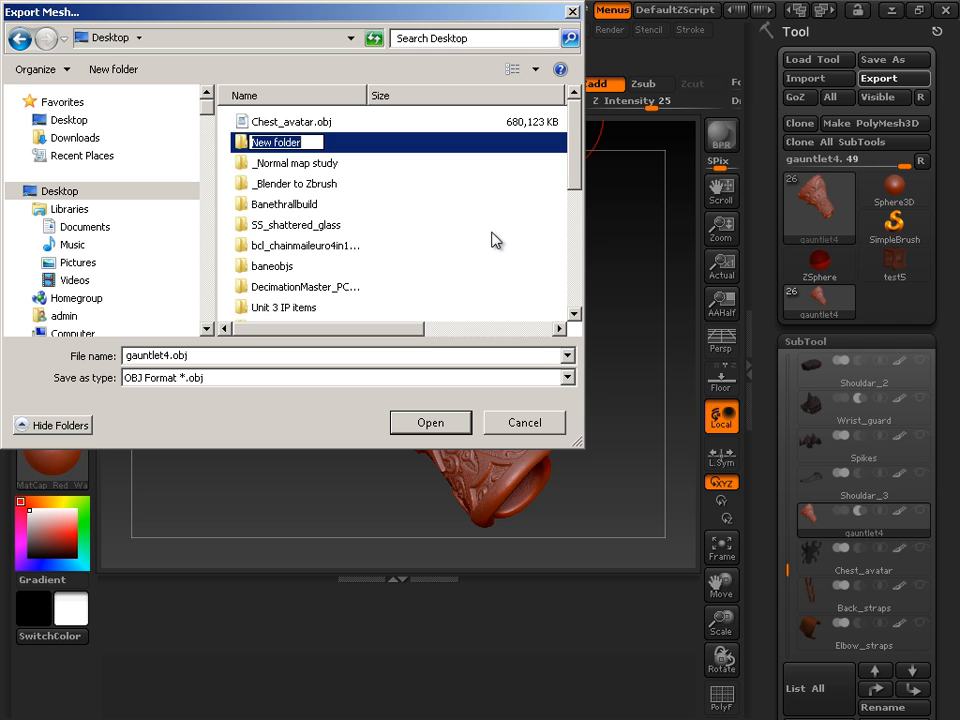
pyautogui.press('Ctrl+a')
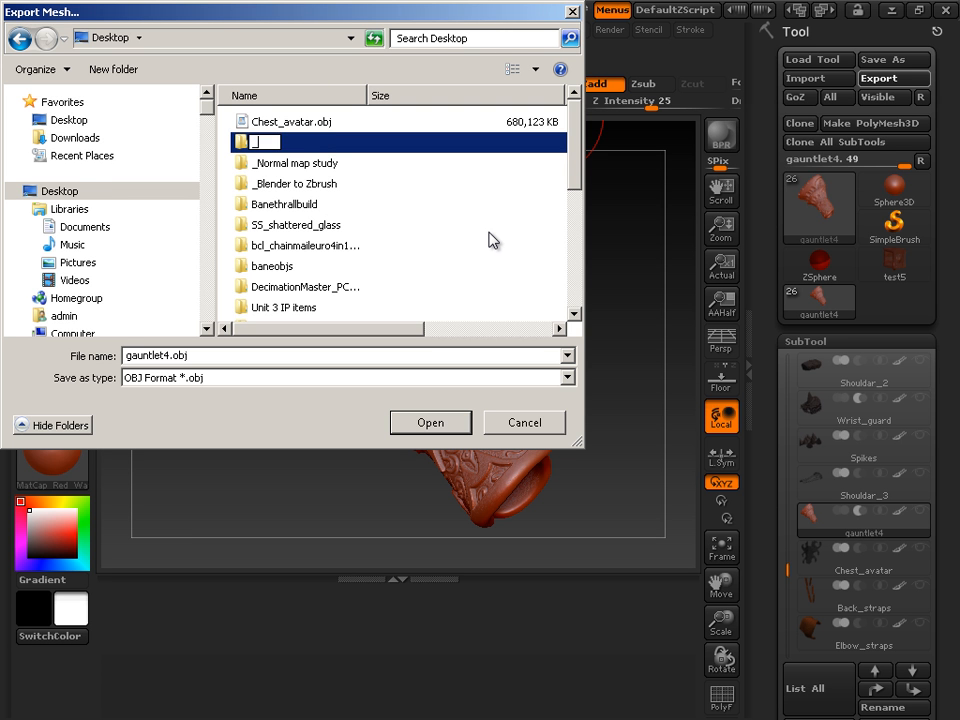
pyautogui.write('_armor')
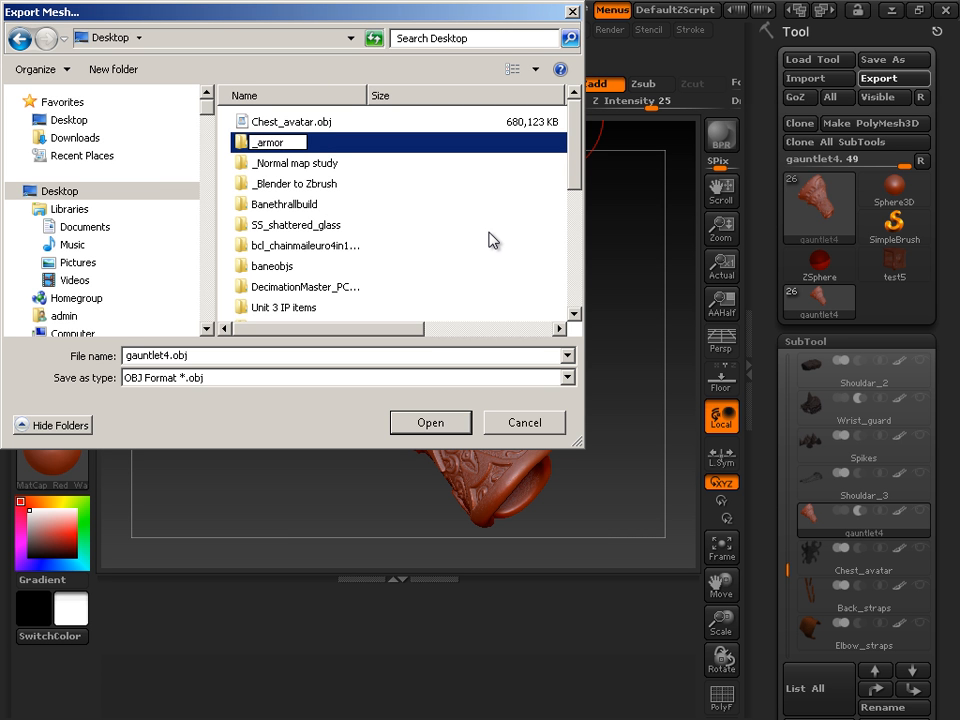
pyautogui.write('_example')
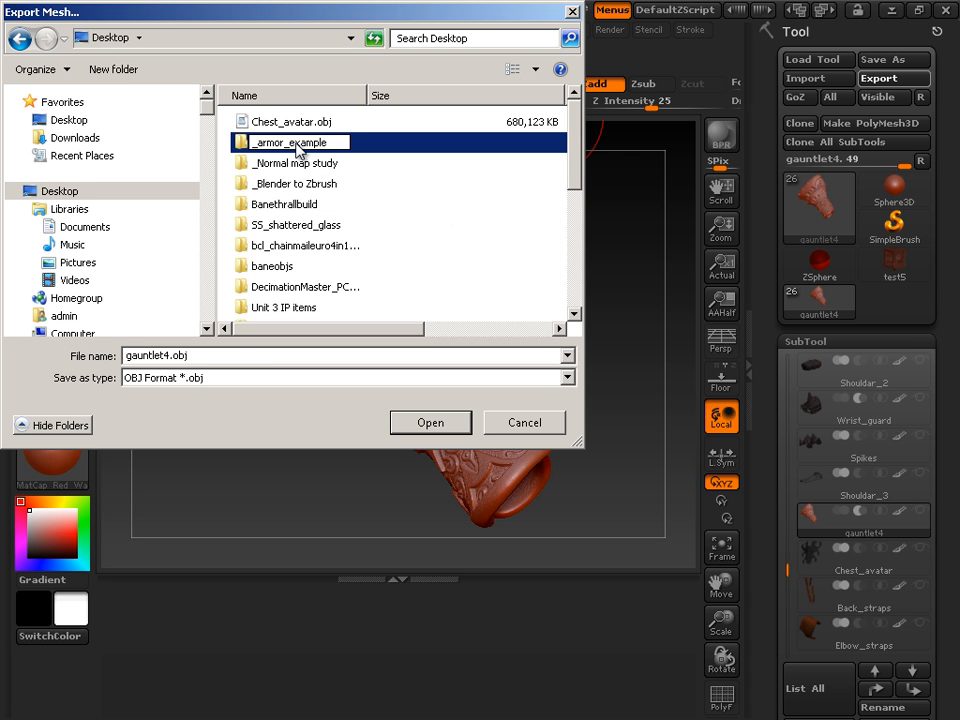
pyautogui.click(295, 224)
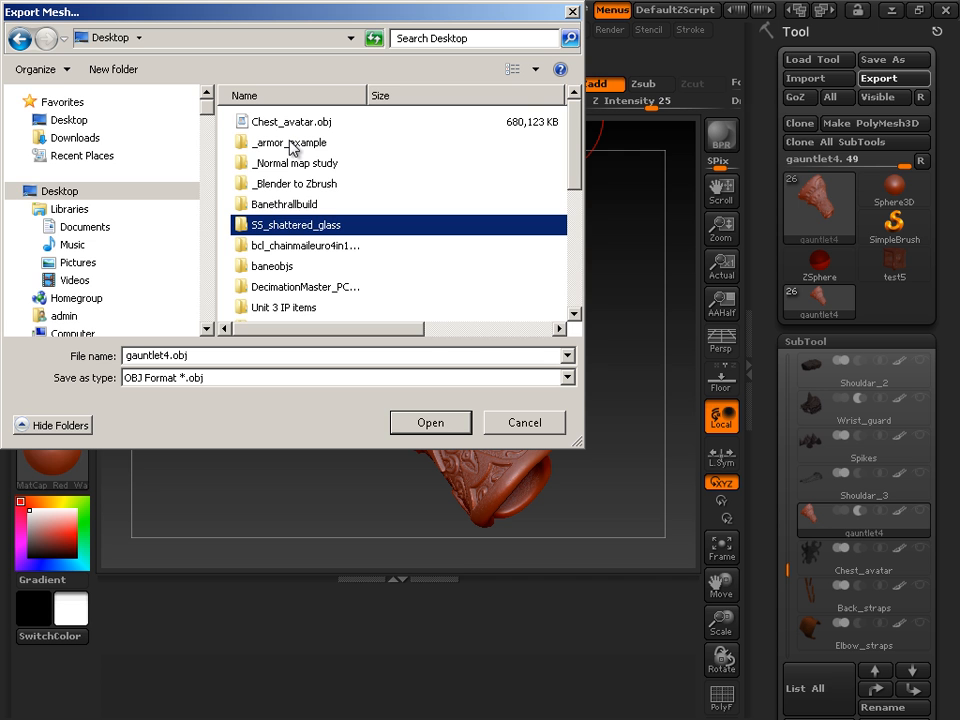
# Save the full-detail gauntlet into _armor_example as gauntlet_high.OBJ.
pyautogui.click(291, 142)
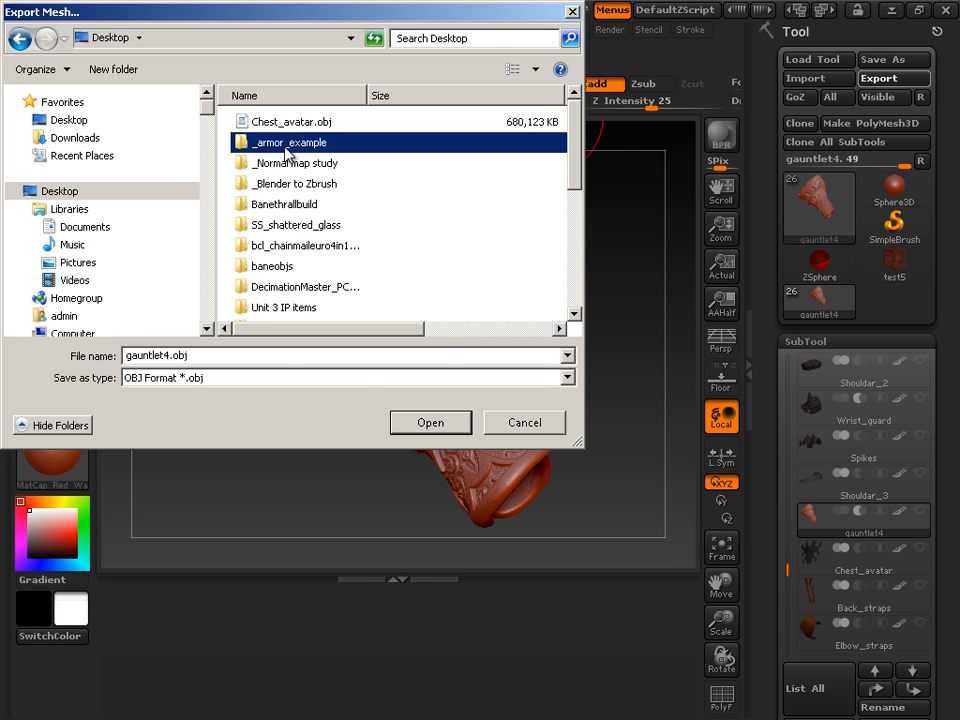
pyautogui.doubleClick(289, 142)
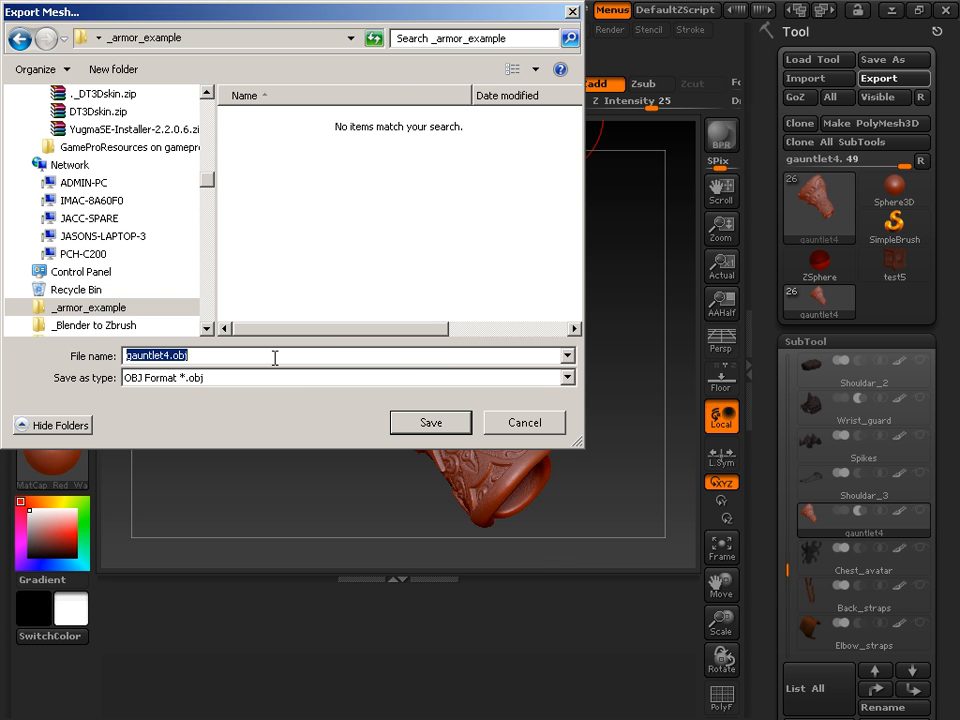
pyautogui.write('ga')
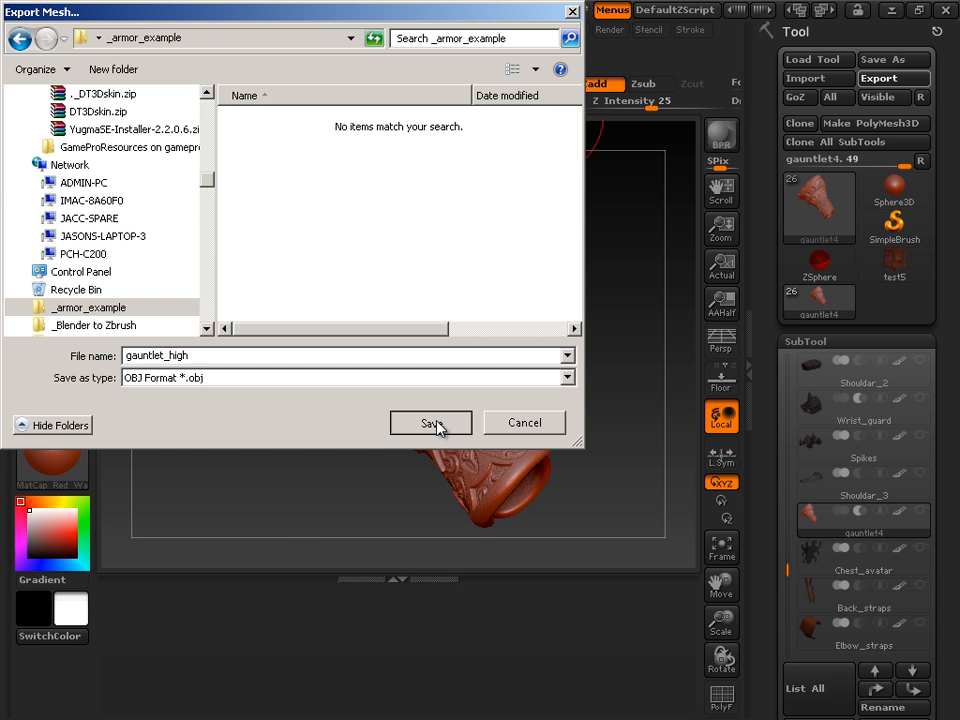
pyautogui.click(430, 422)
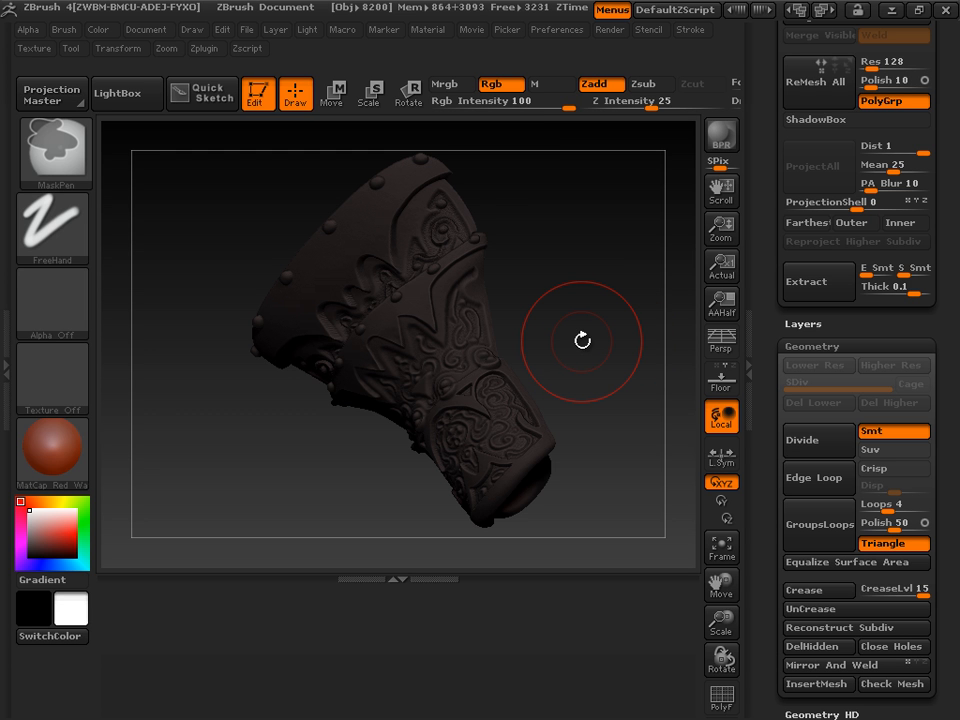
# Drop the gauntlet to SDiv 1 and begin exporting it as gauntlet_low.OBJ.
pyautogui.click(817, 402)
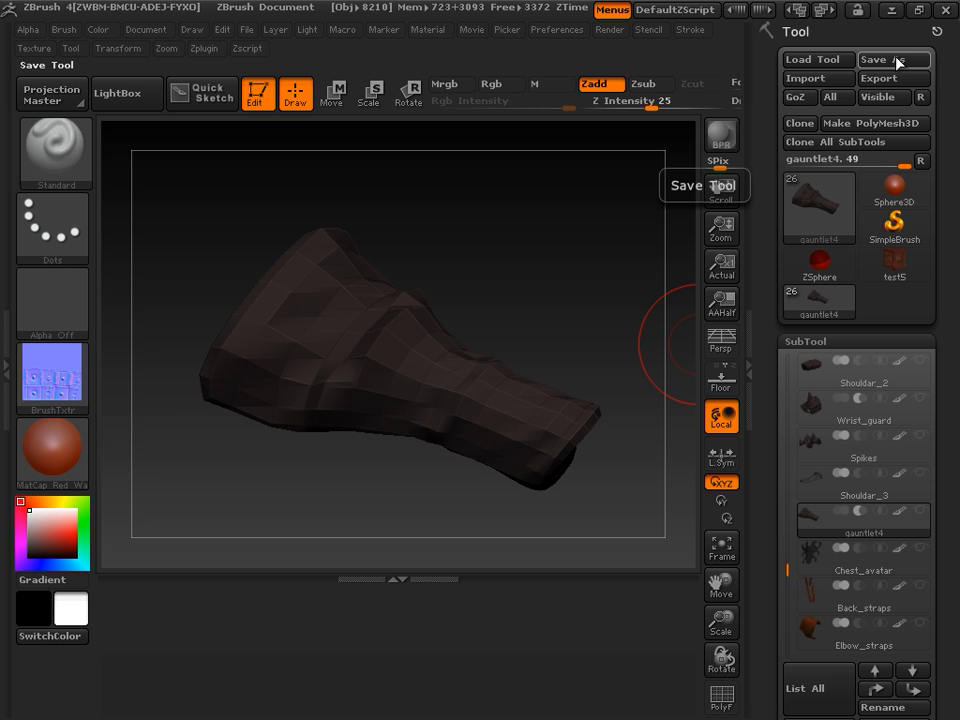
pyautogui.click(888, 59)
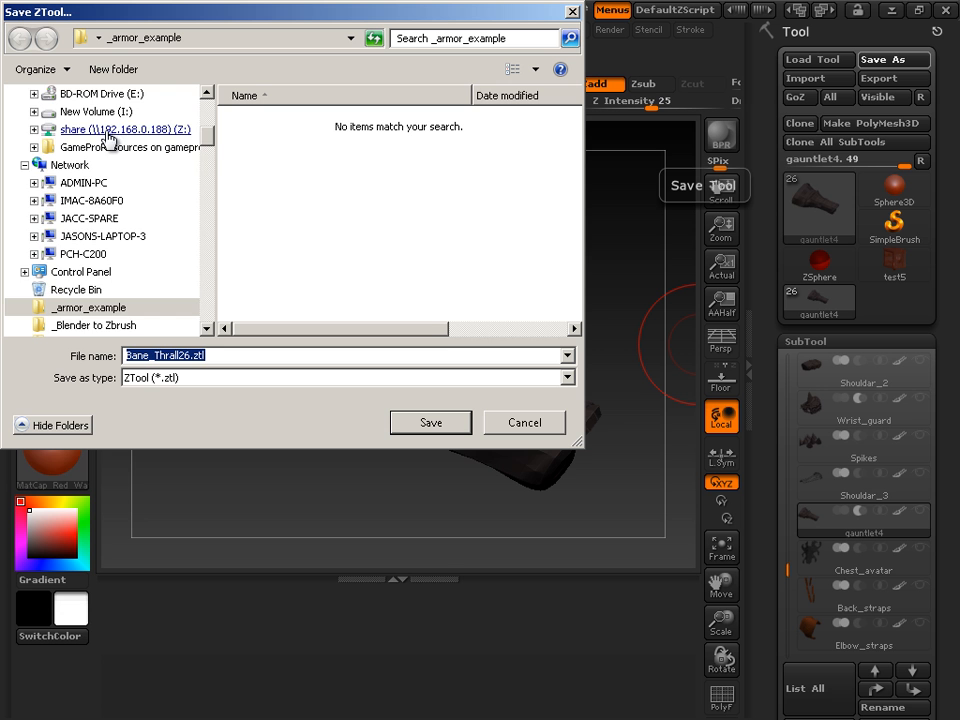
pyautogui.scroll(-3)
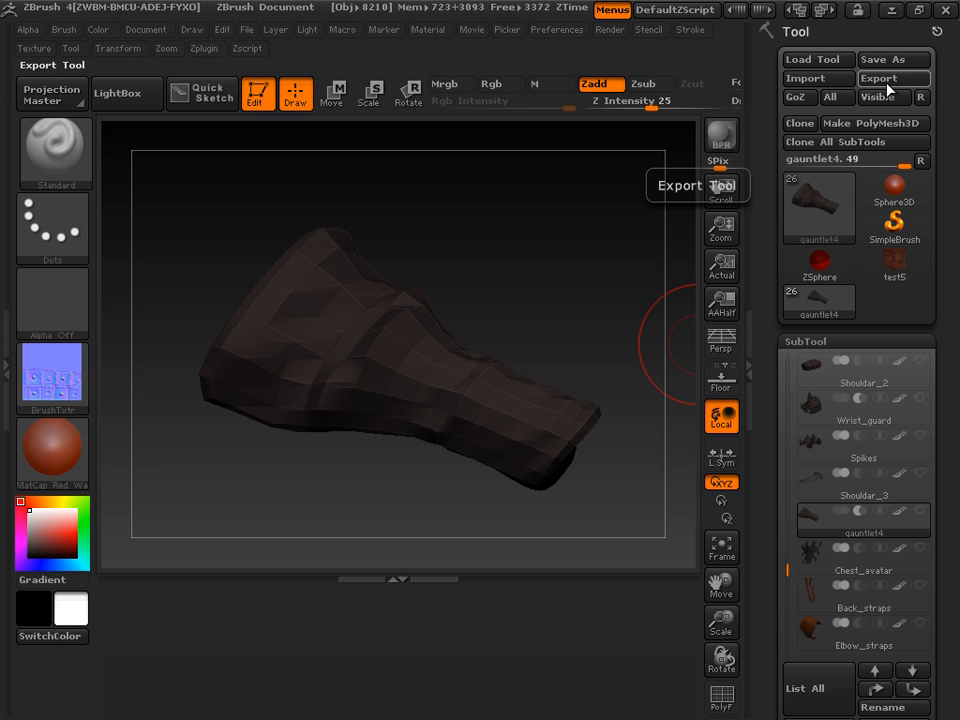
pyautogui.click(893, 78)
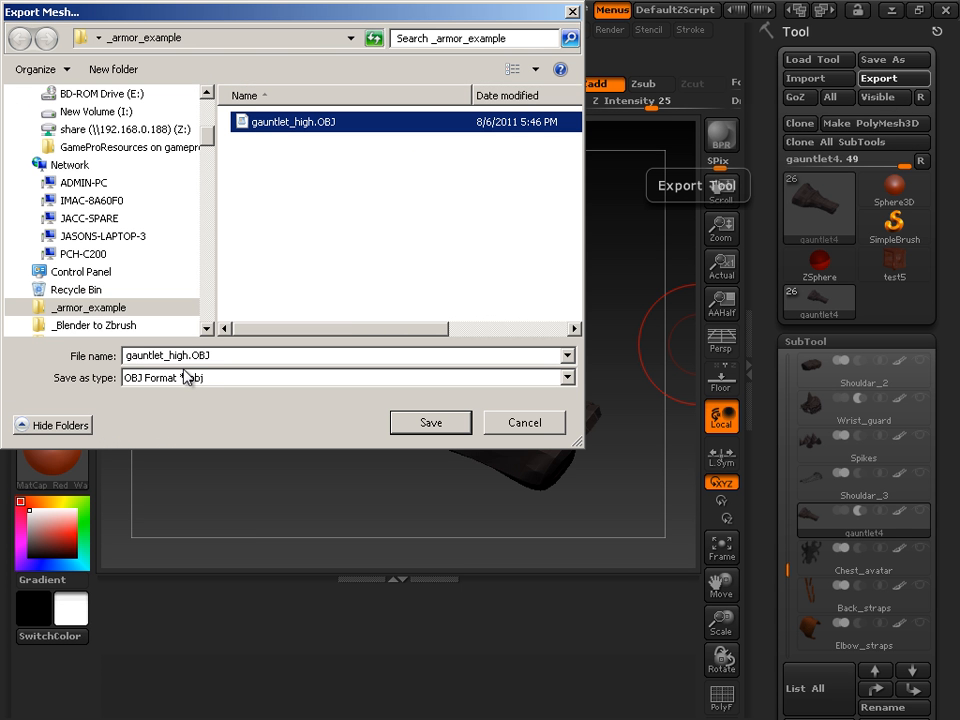
pyautogui.moveTo(198, 420)
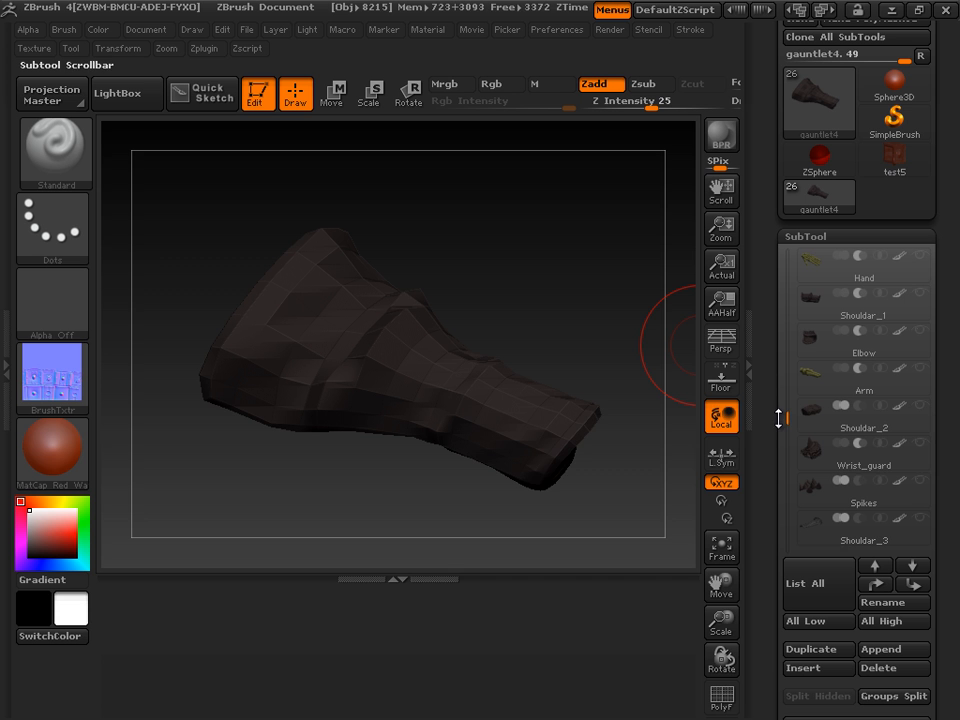
# Make Chest_piece the active subtool from the SubTool list.
pyautogui.click(862, 453)
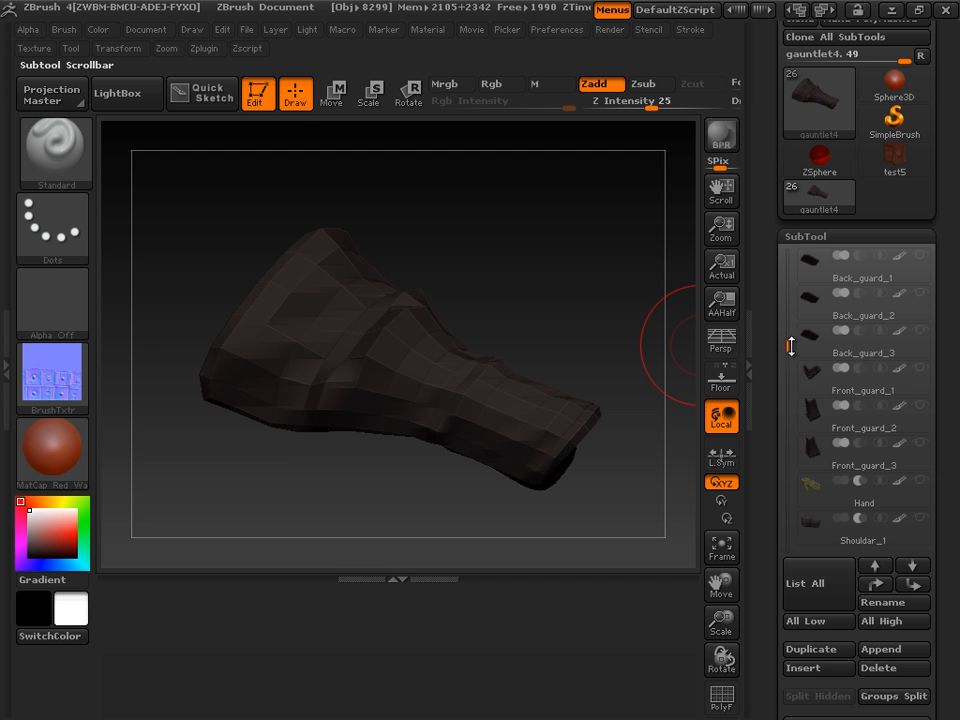
pyautogui.scroll(-3)
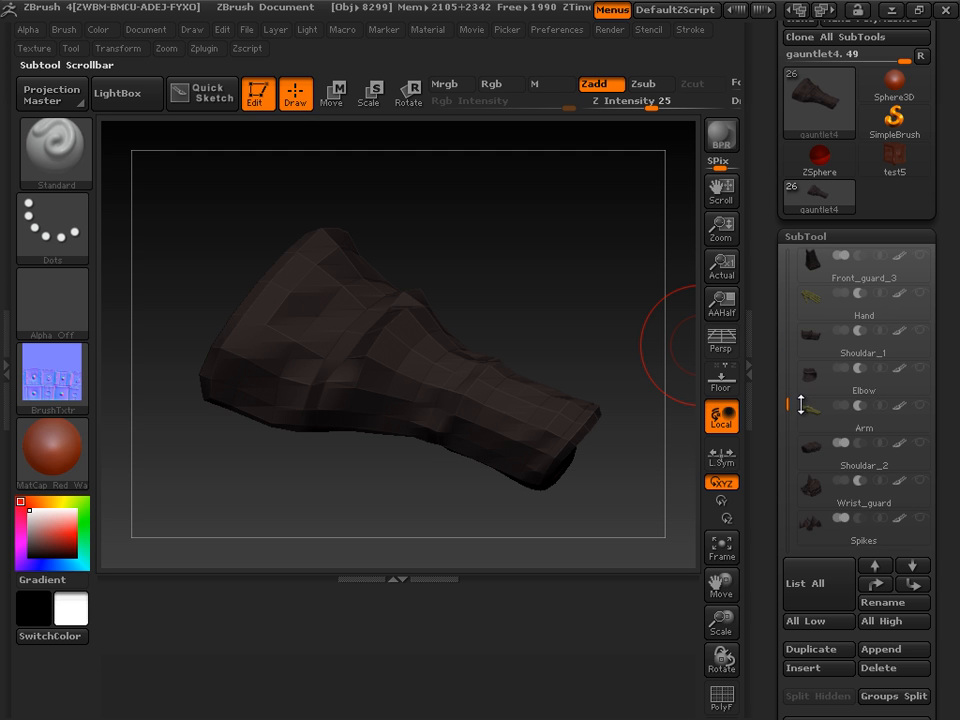
pyautogui.scroll(-3)
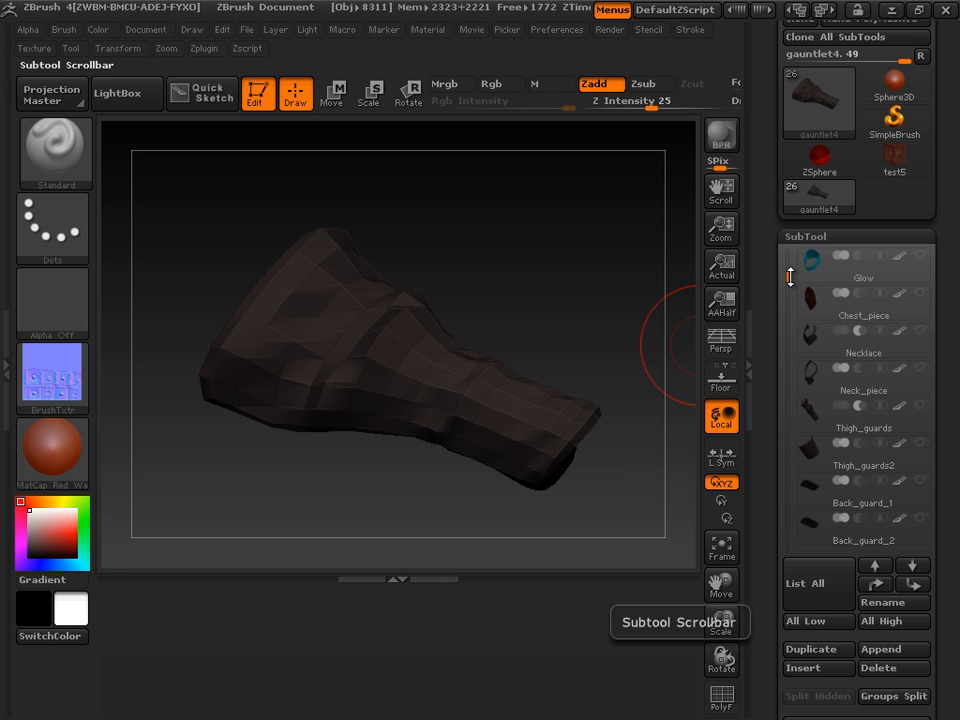
pyautogui.click(863, 315)
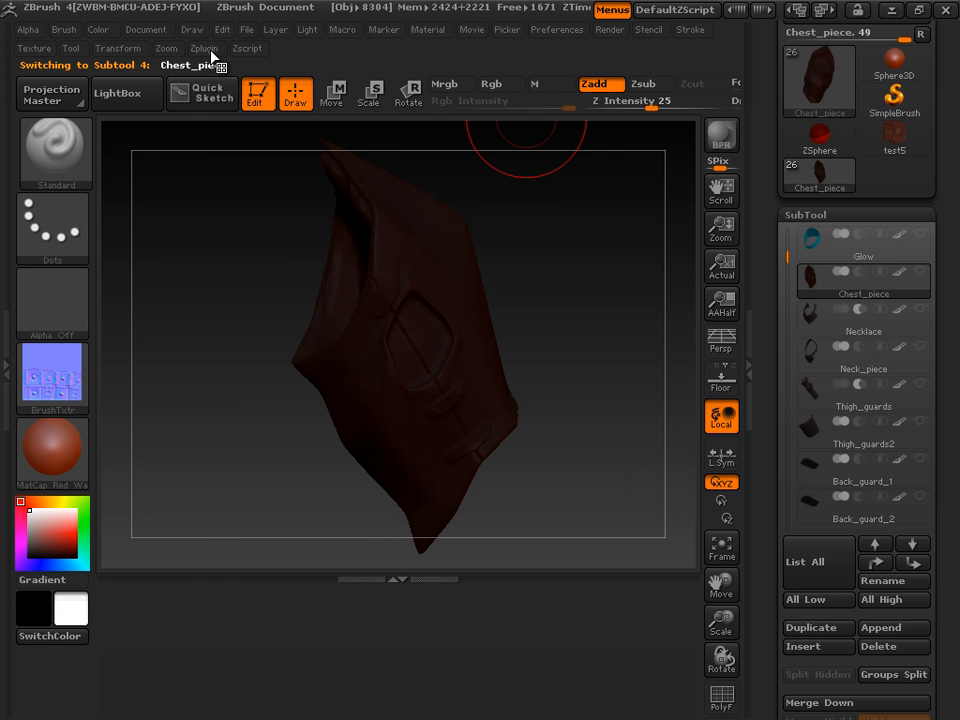
# Pre-process the chest piece for decimation in Decimation Master.
pyautogui.click(203, 48)
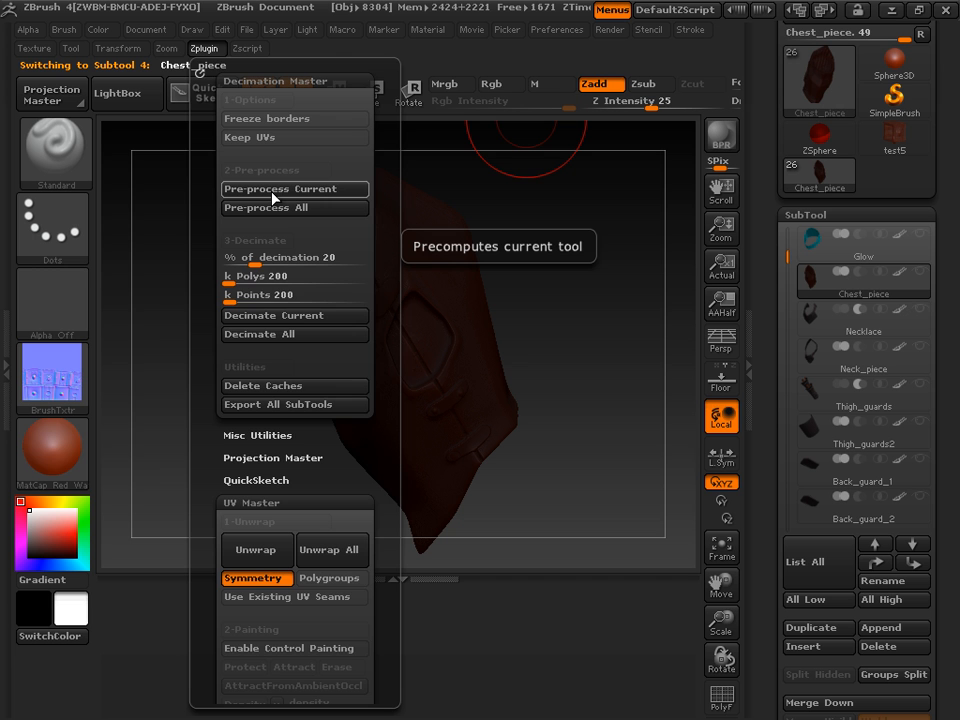
pyautogui.click(283, 189)
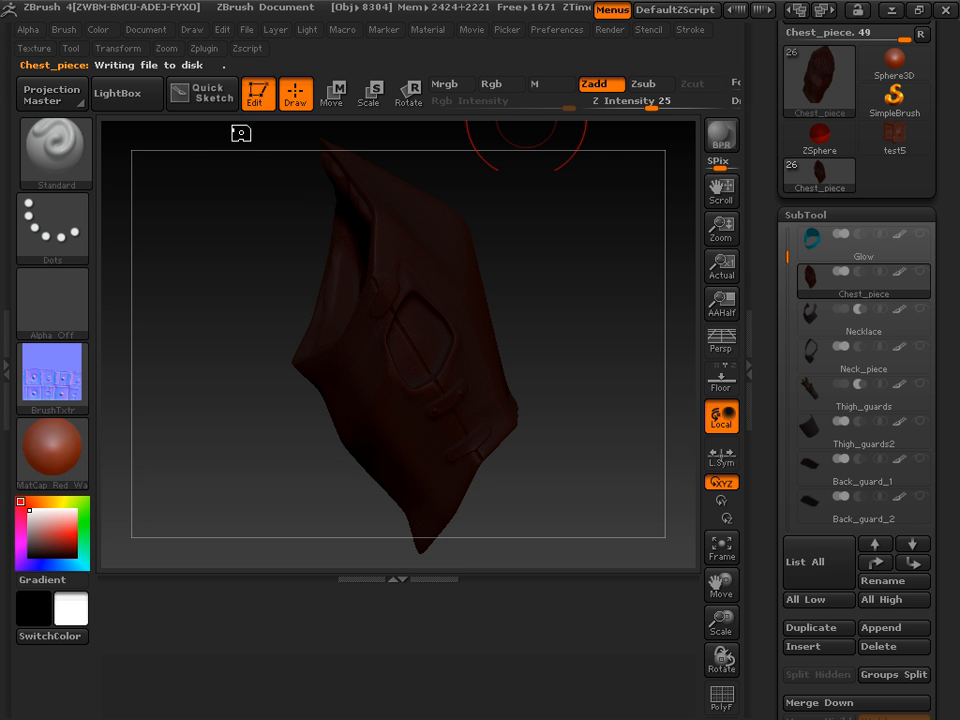
pyautogui.click(203, 48)
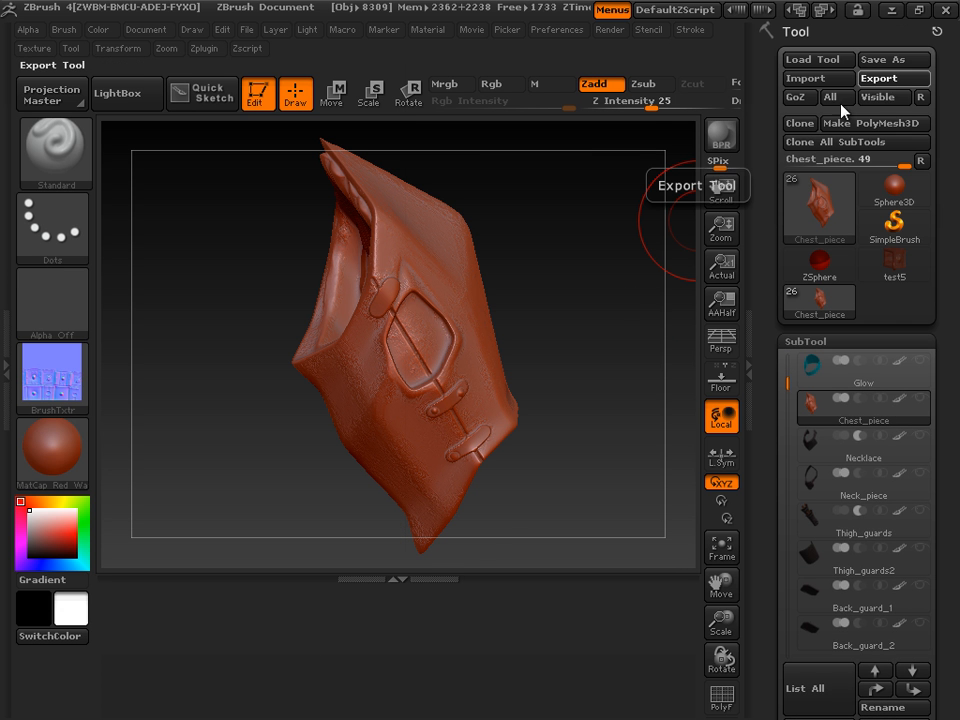
# Export the detailed chest piece as Chest_piece_high.obj into _armor_example.
pyautogui.click(893, 78)
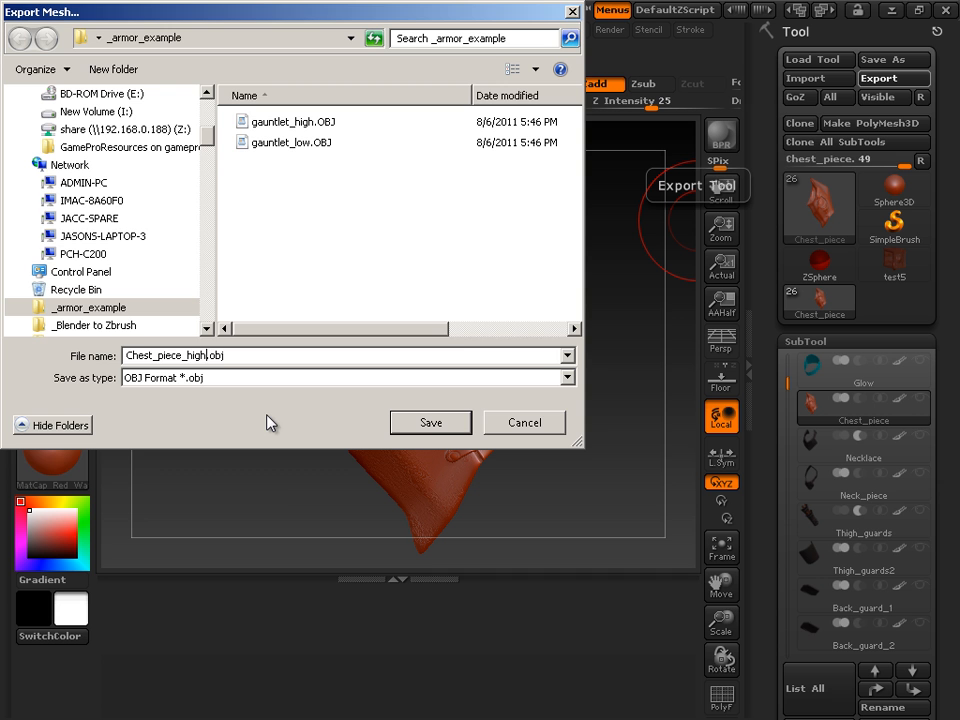
pyautogui.click(430, 422)
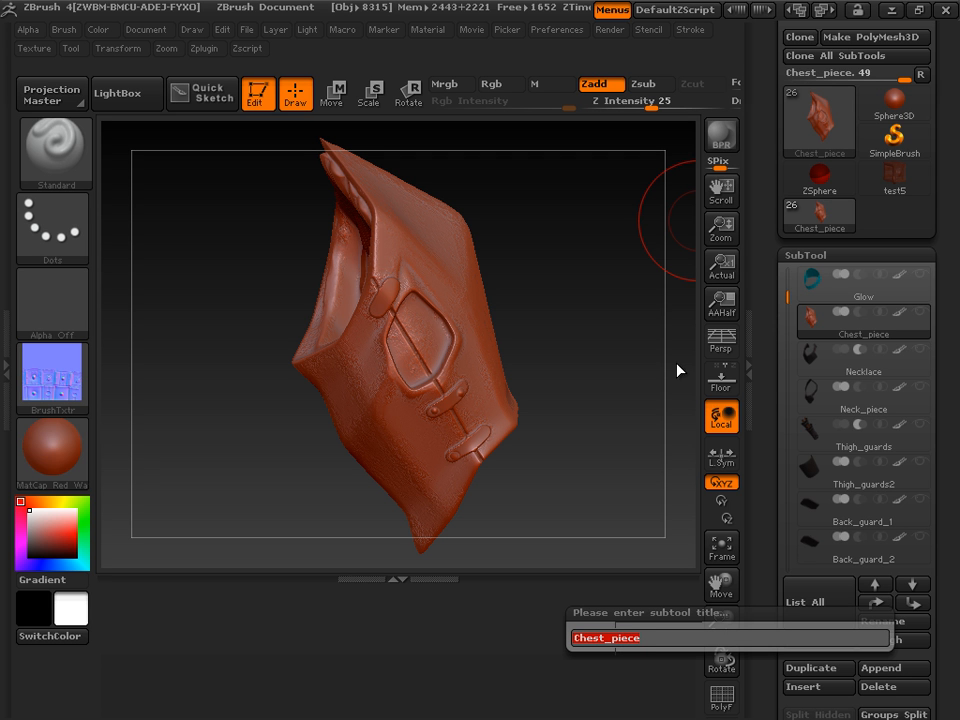
pyautogui.moveTo(647, 508)
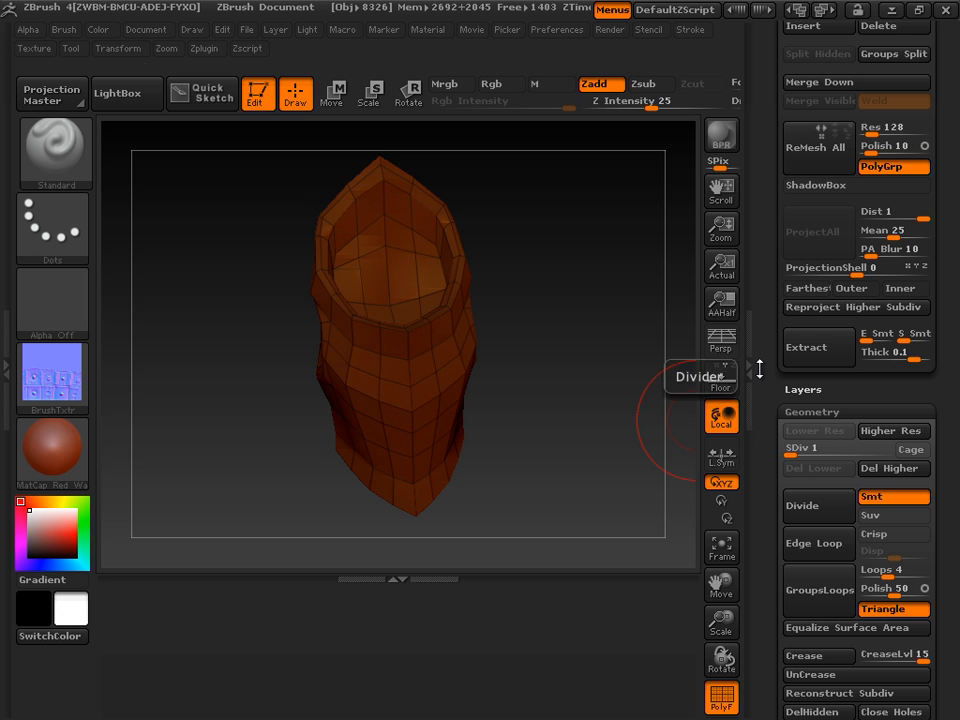
# Export the low-poly chest piece as Chest_piece_low.OBJ into _armor_example.
pyautogui.click(71, 31)
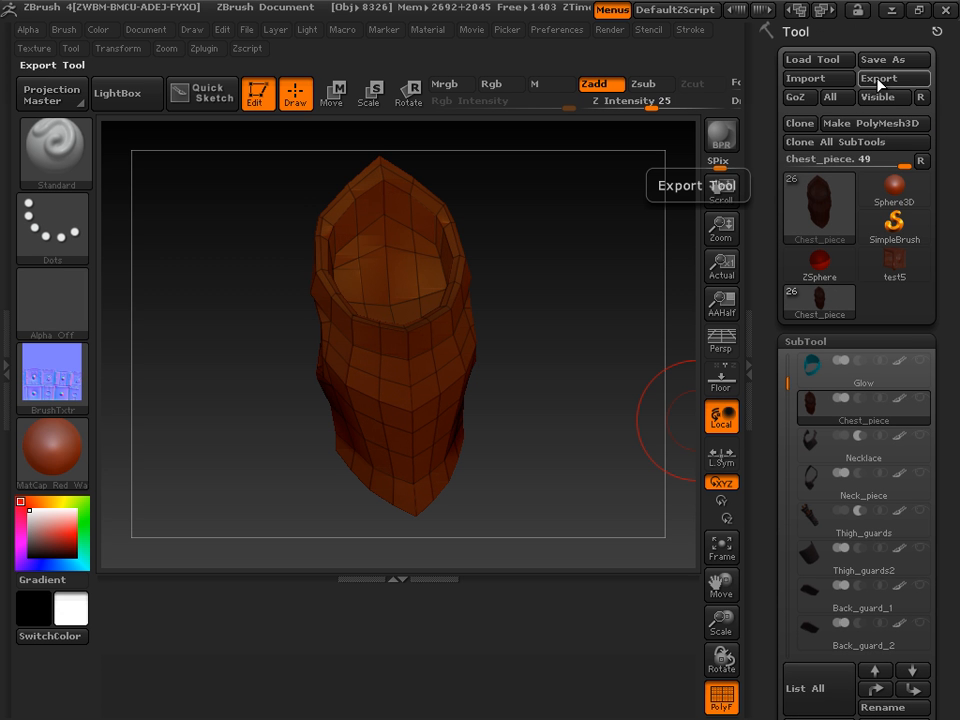
pyautogui.click(893, 78)
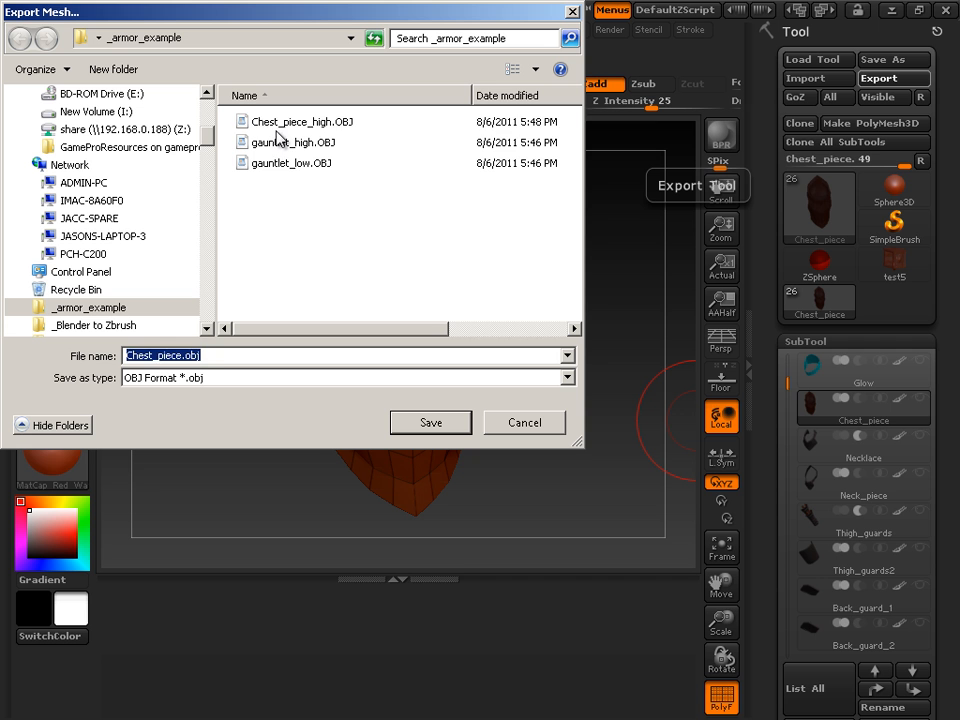
pyautogui.click(303, 121)
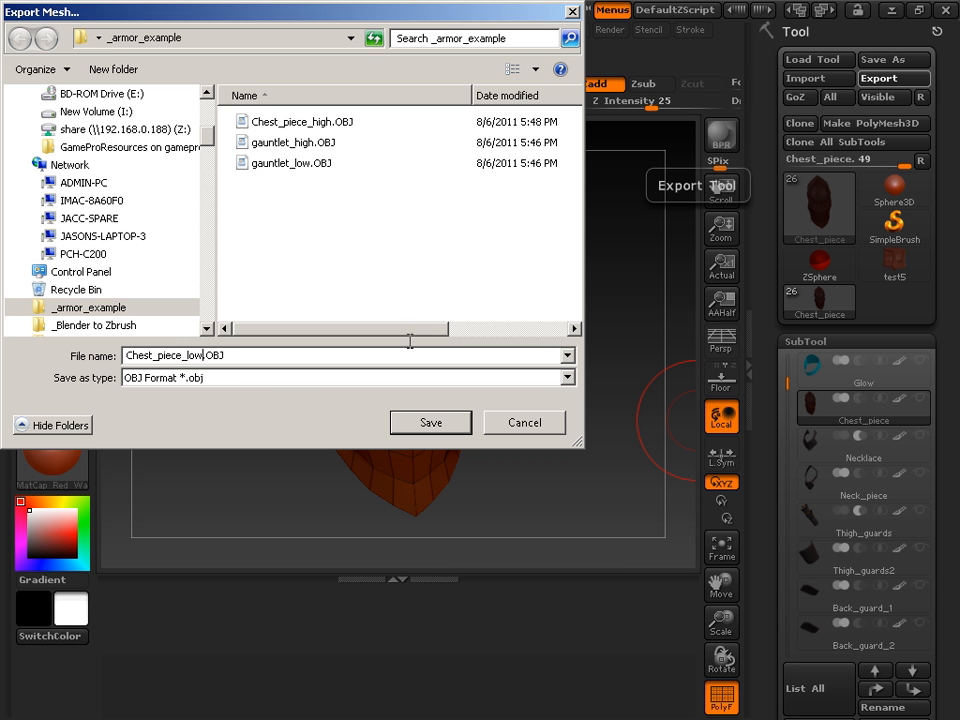
pyautogui.click(430, 422)
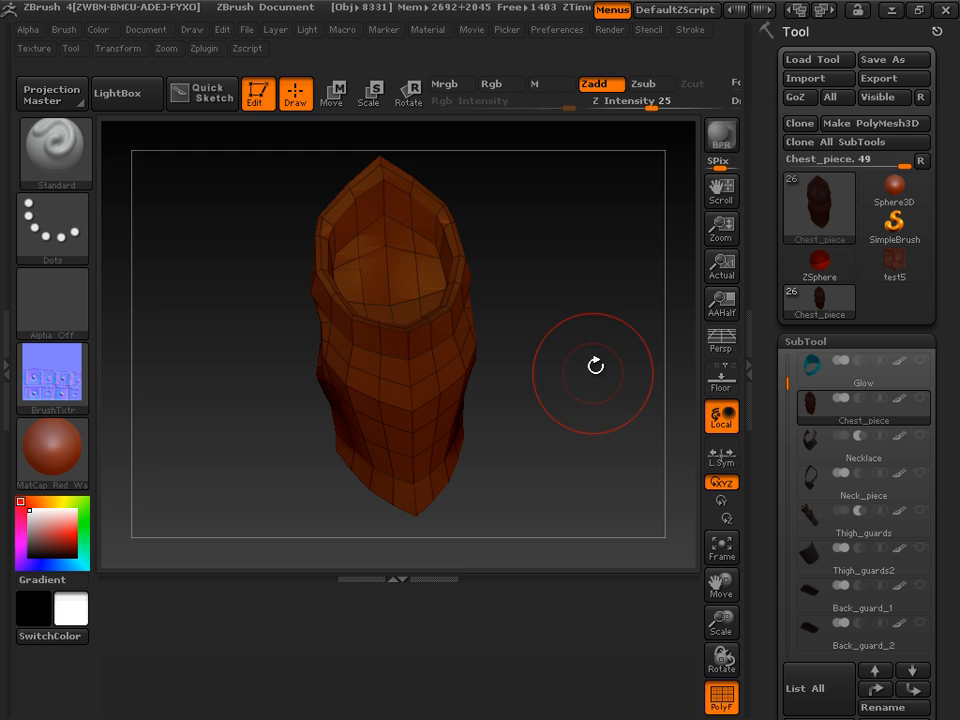
pyautogui.moveTo(650, 326)
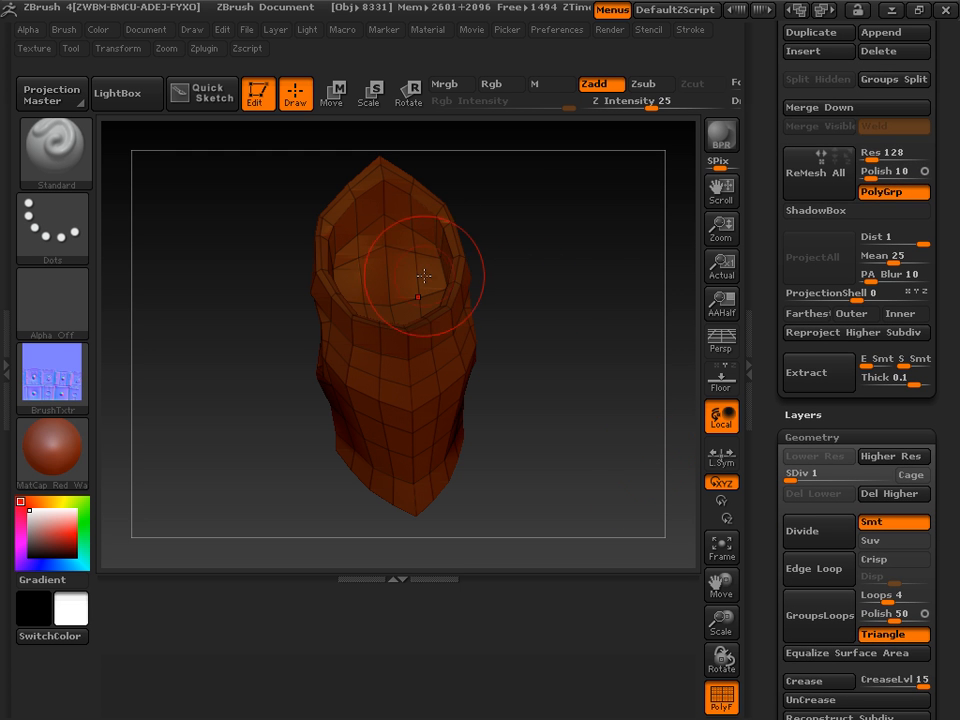
pyautogui.moveTo(588, 322)
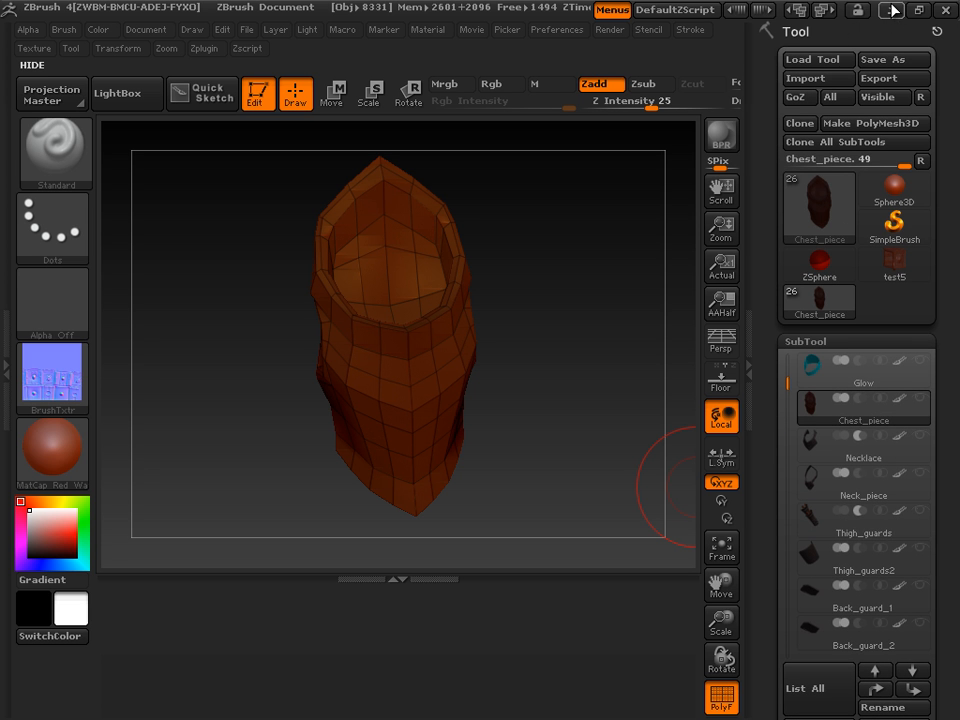
pyautogui.moveTo(892, 12)
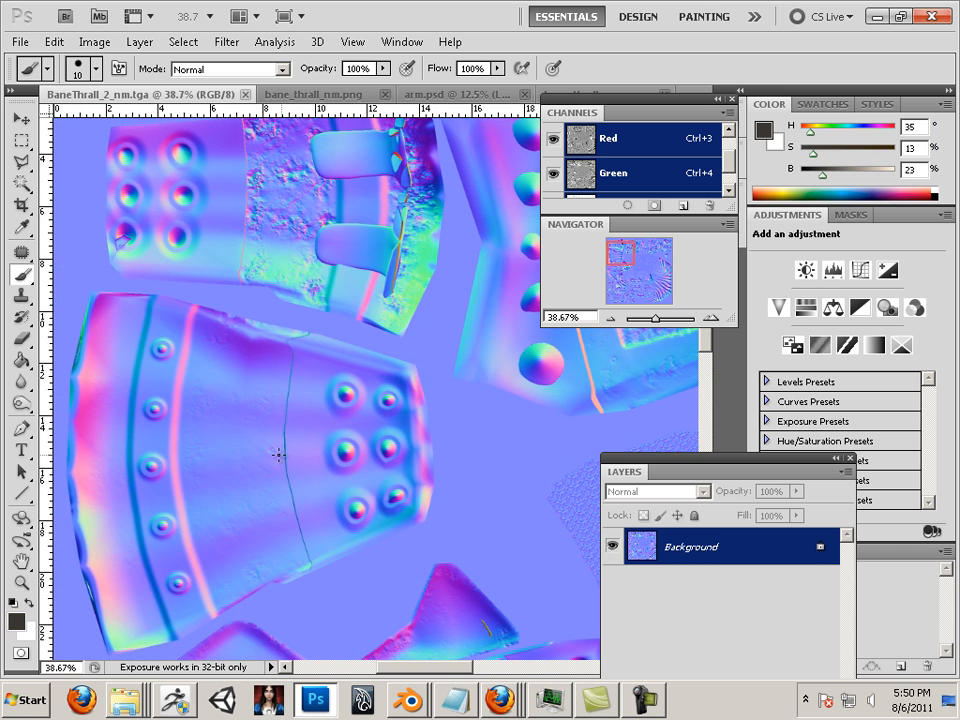
pyautogui.moveTo(205, 402)
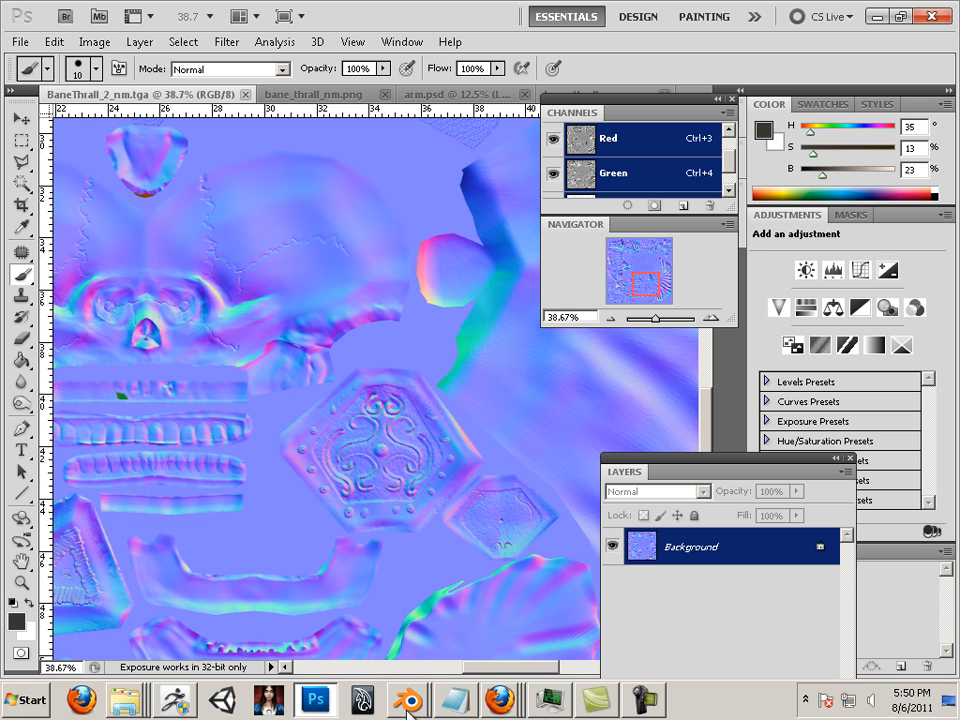
# Bring up the open Blender project windows from the taskbar while reviewing BaneThrall_2_nm.tga.
pyautogui.click(407, 699)
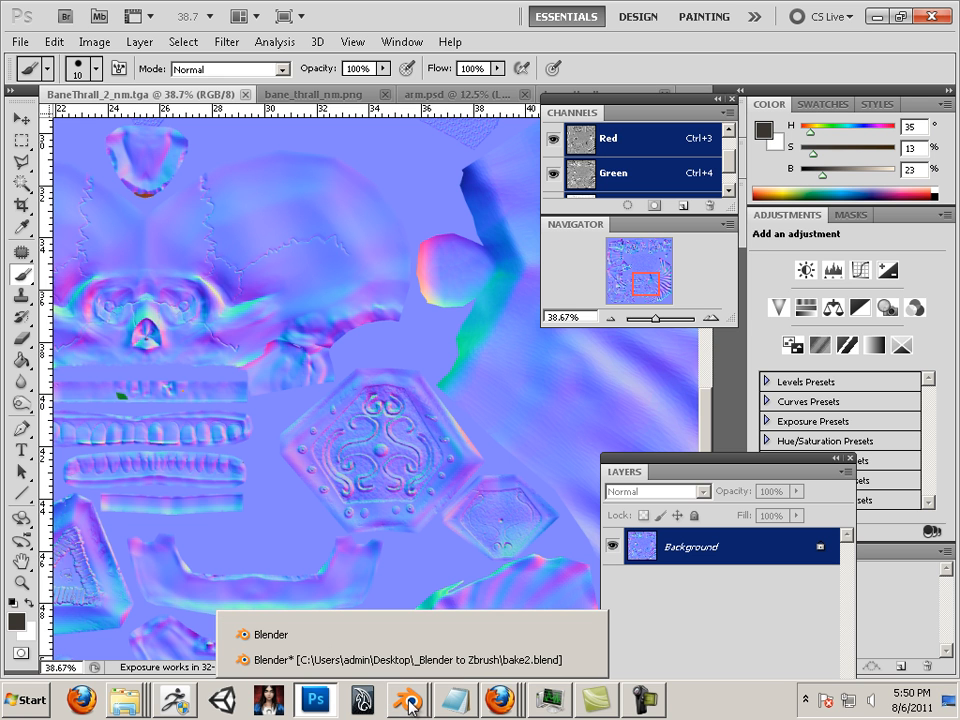